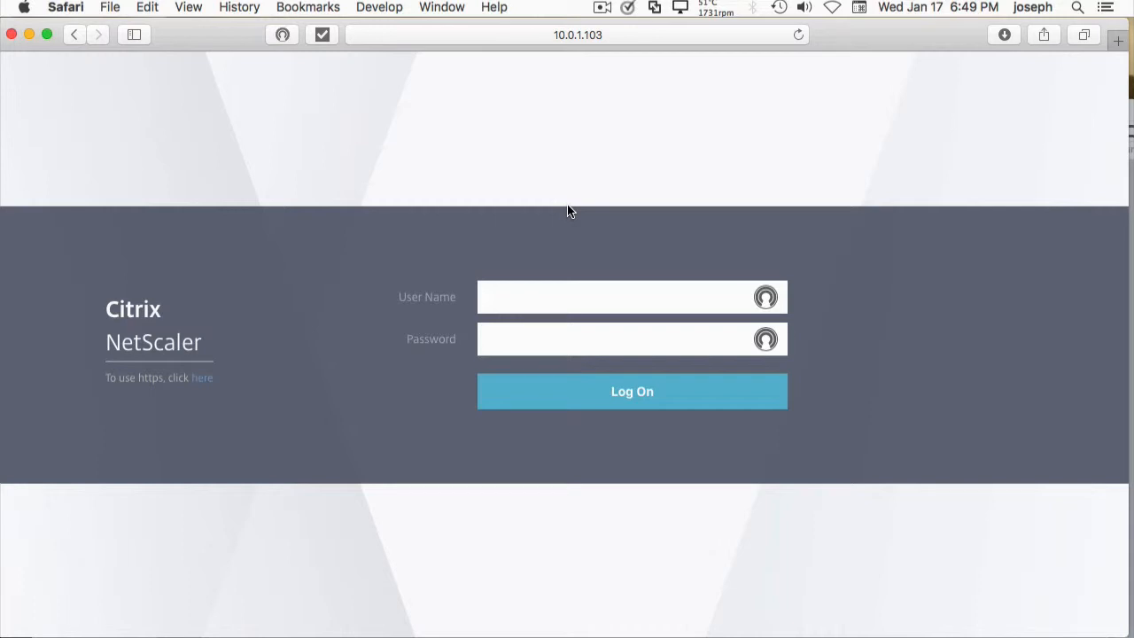
# Log on to the NetScaler VPX console as nsroot using the saved Safari credentials
pyautogui.click(621, 298)
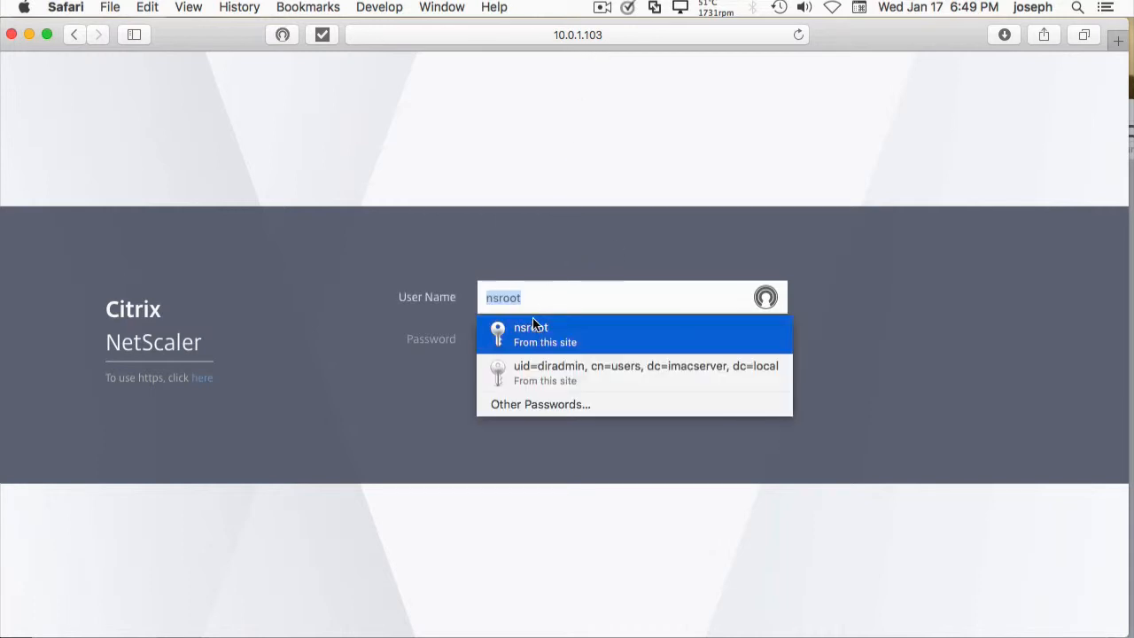
pyautogui.click(532, 333)
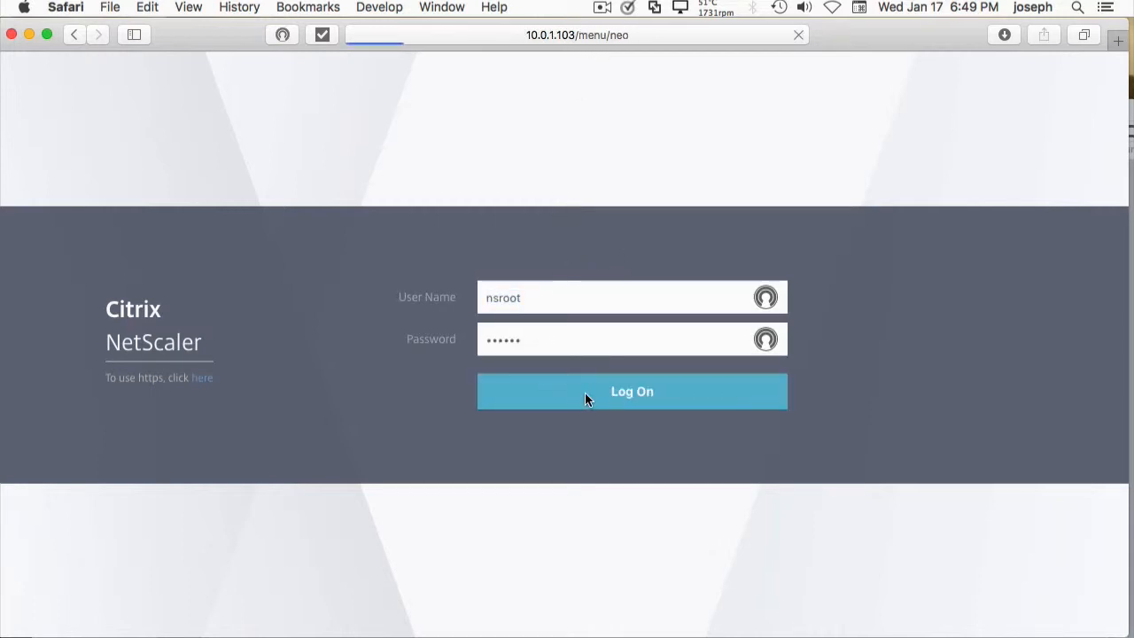
pyautogui.click(631, 392)
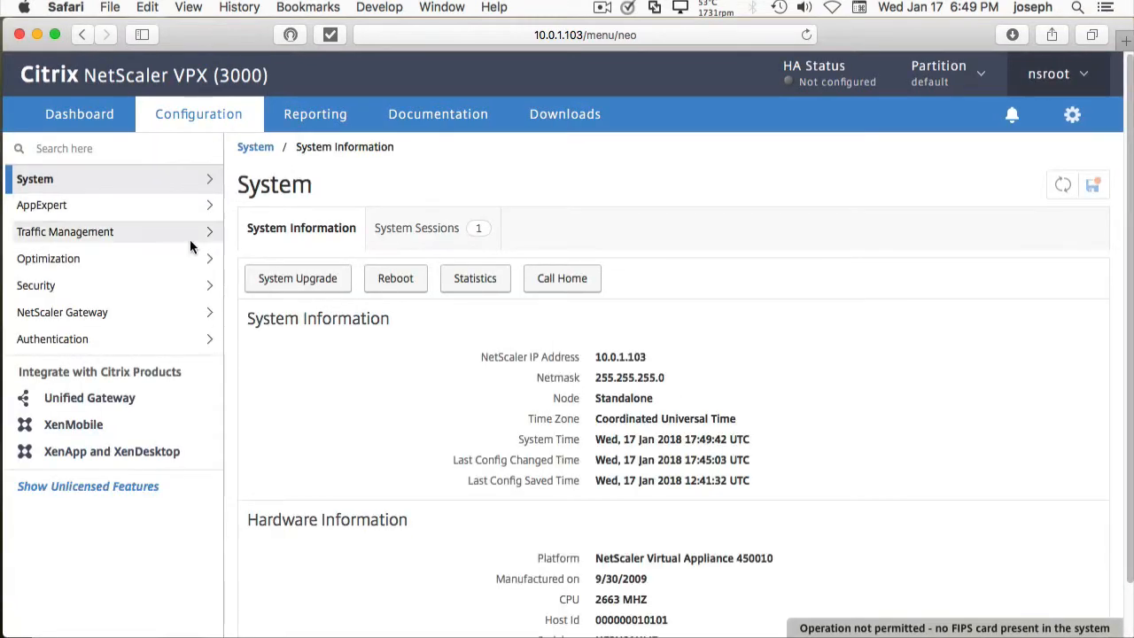
pyautogui.moveTo(89, 241)
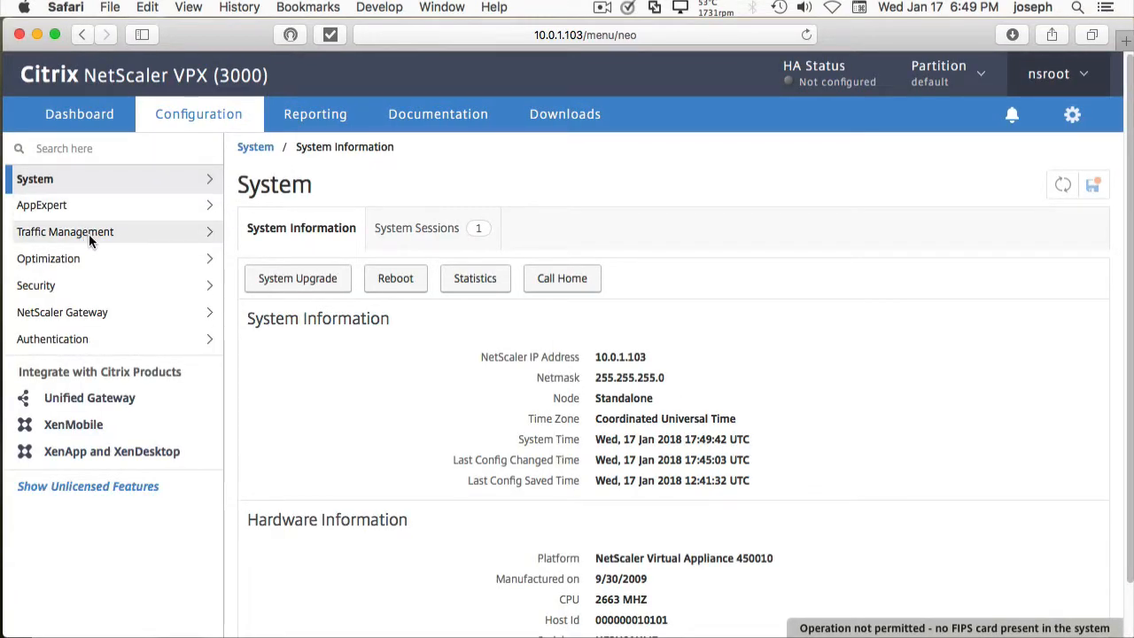
# Navigate Traffic Management > Load Balancing > Servers to list the nine enabled servers
pyautogui.click(63, 230)
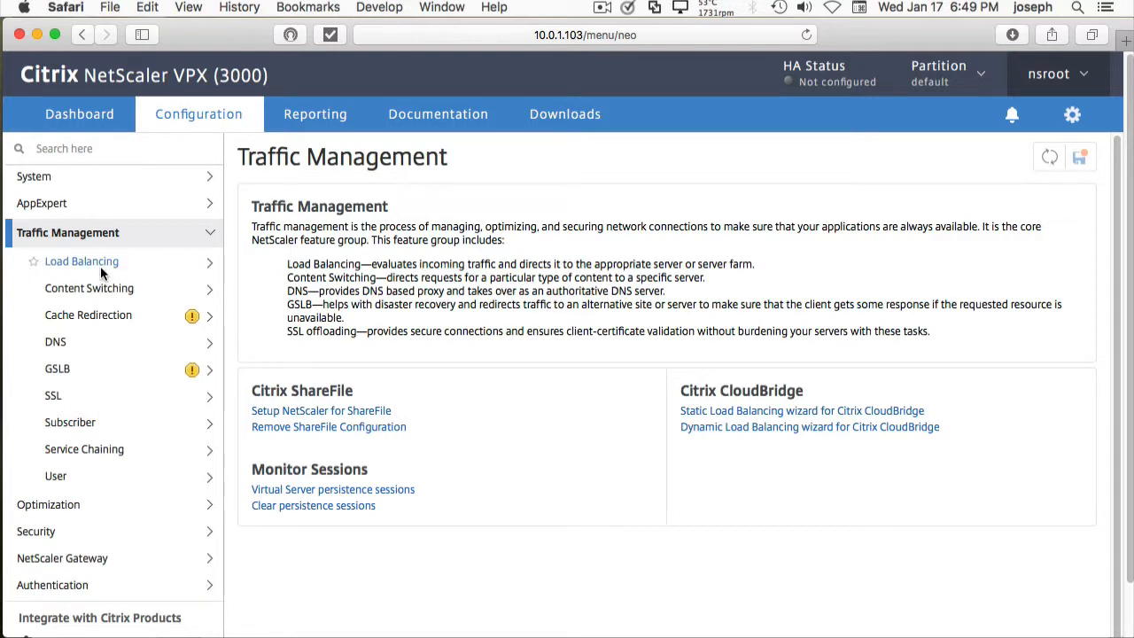
pyautogui.click(81, 260)
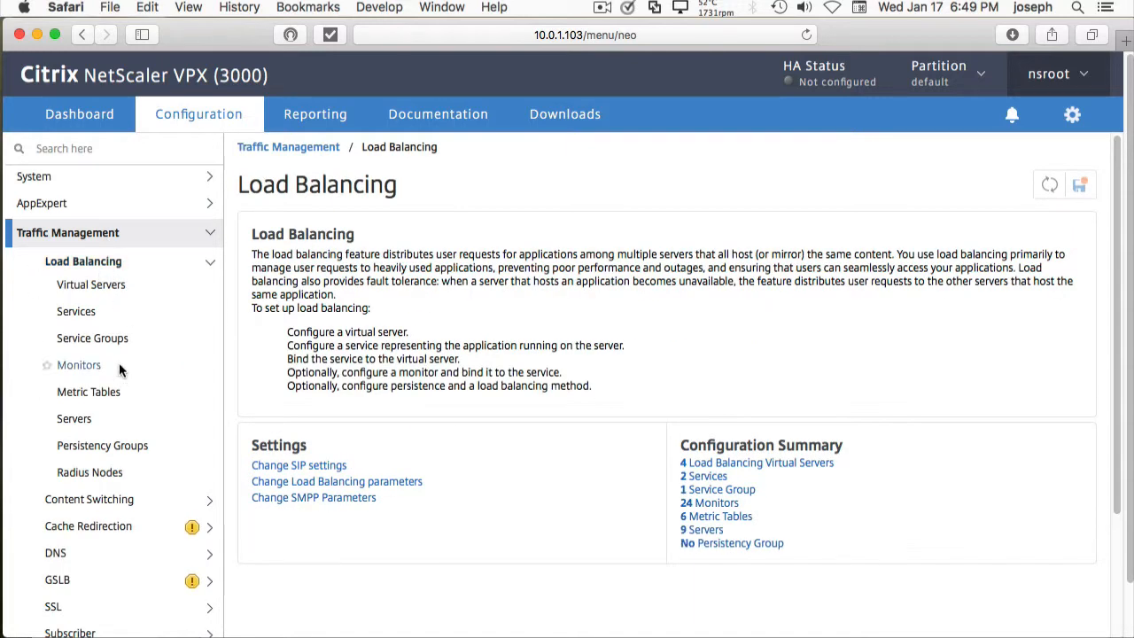
pyautogui.click(75, 418)
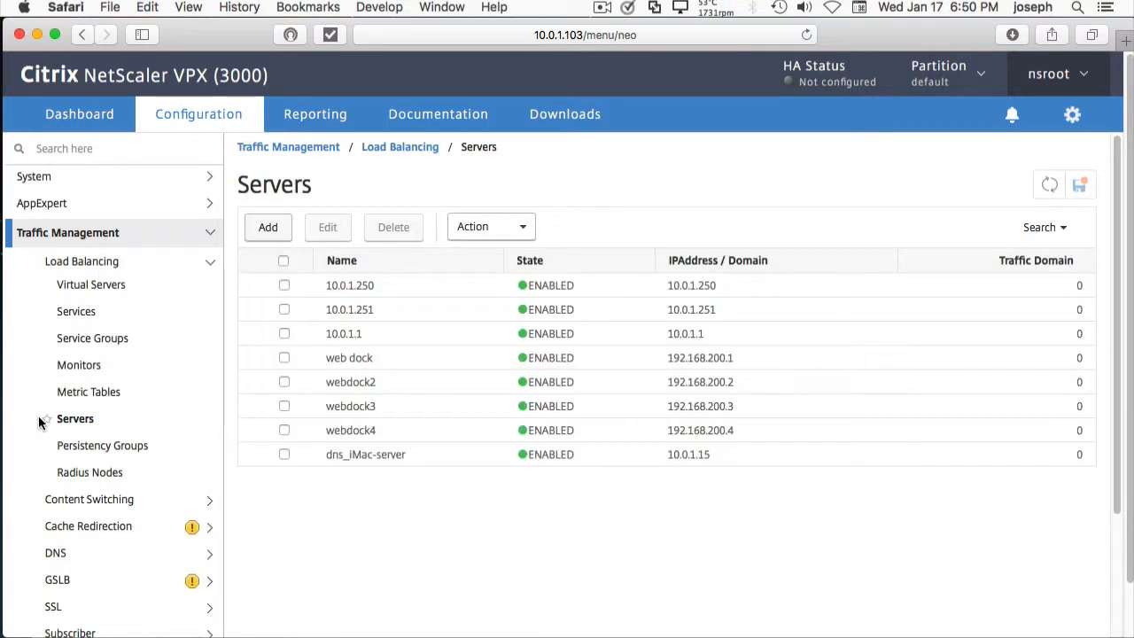
# Create server SDX_mgt at 192.168.100.1, then go to the Services list
pyautogui.click(268, 227)
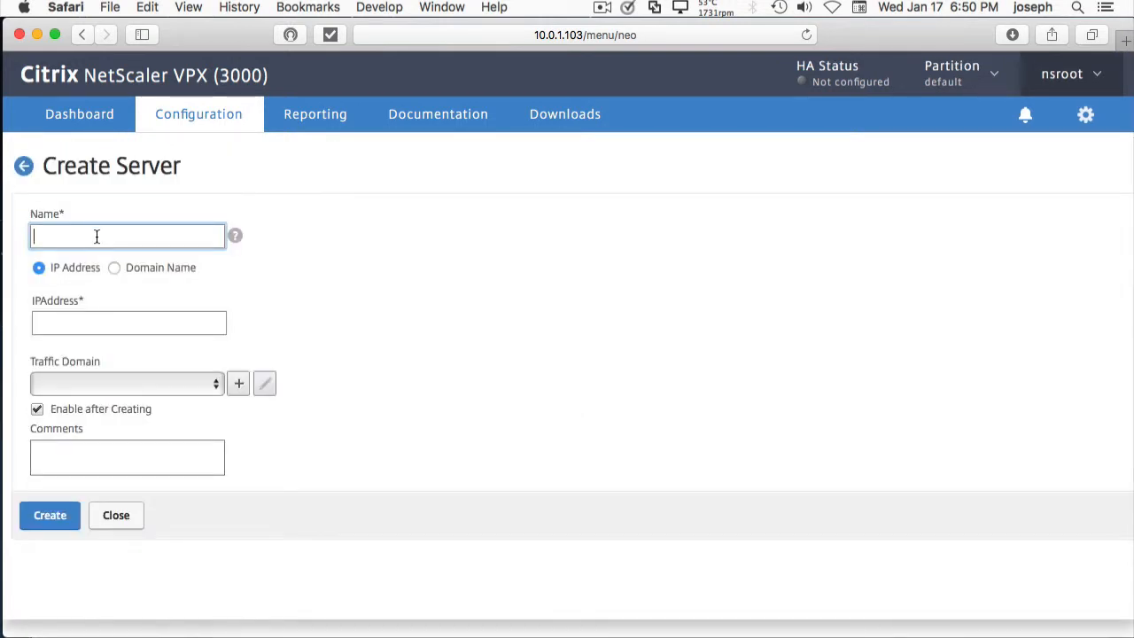
pyautogui.write('SD')
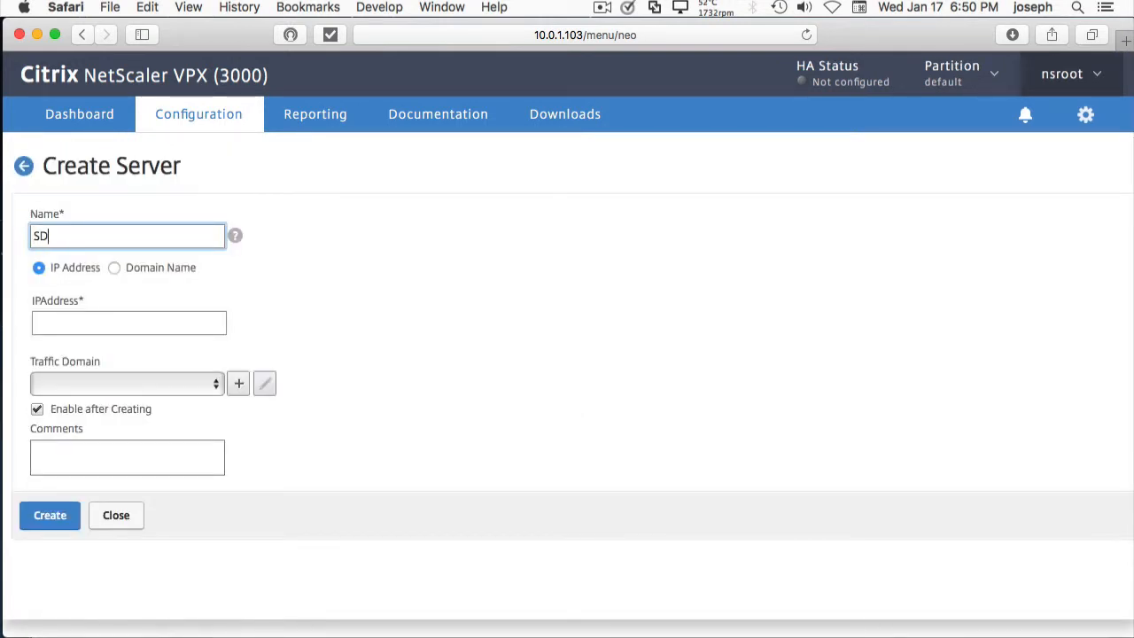
pyautogui.write('X_m')
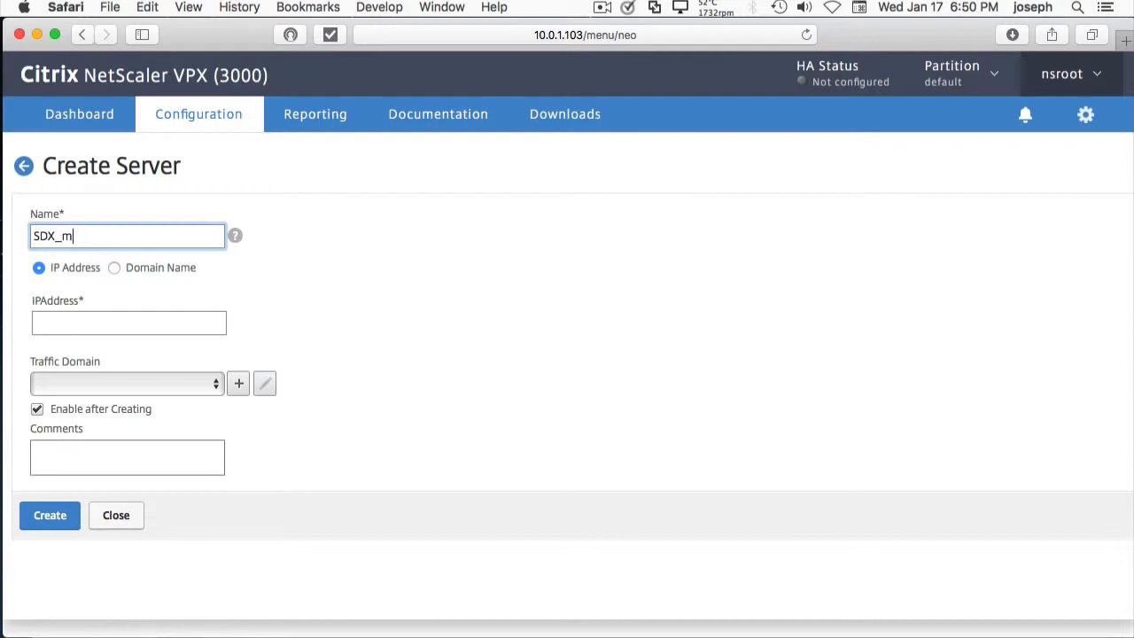
pyautogui.write('gt')
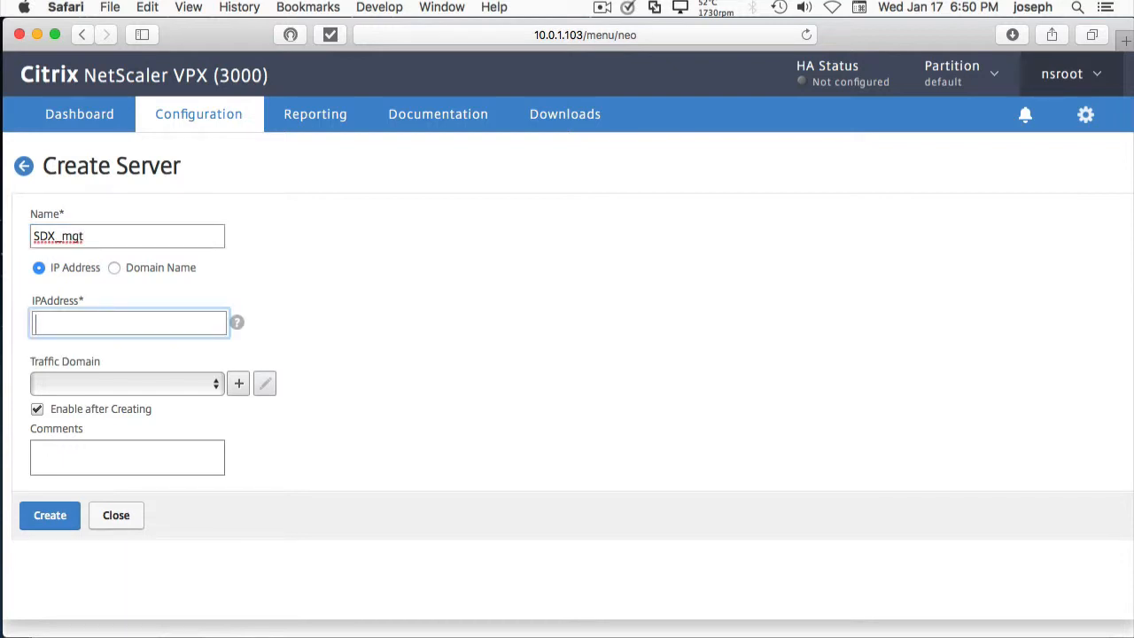
pyautogui.write('192.168.100.1')
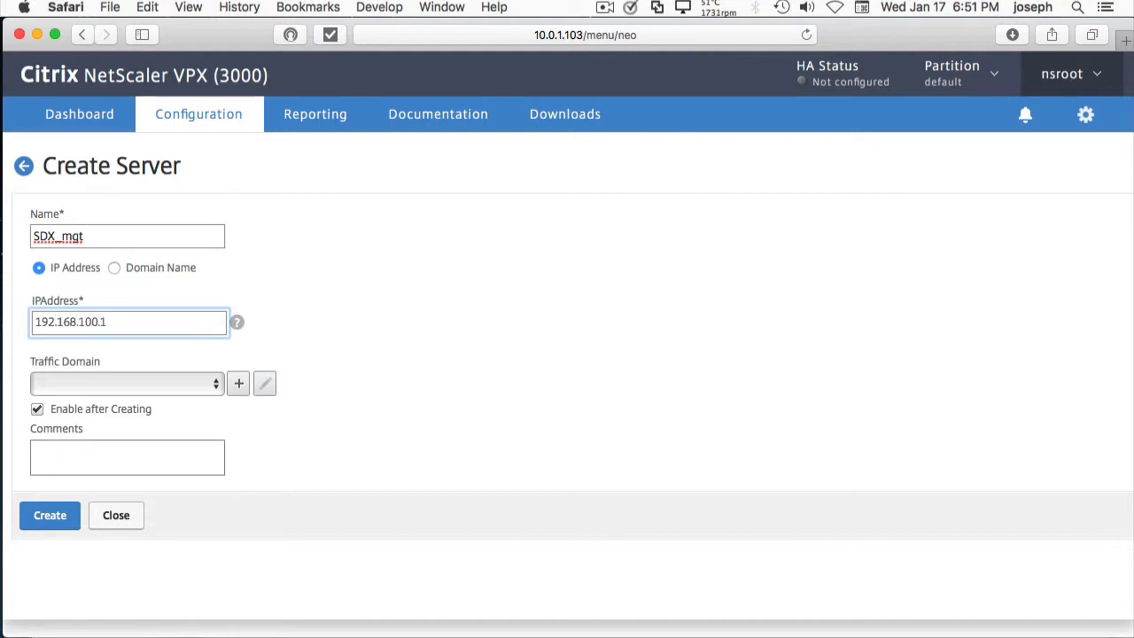
pyautogui.click(50, 514)
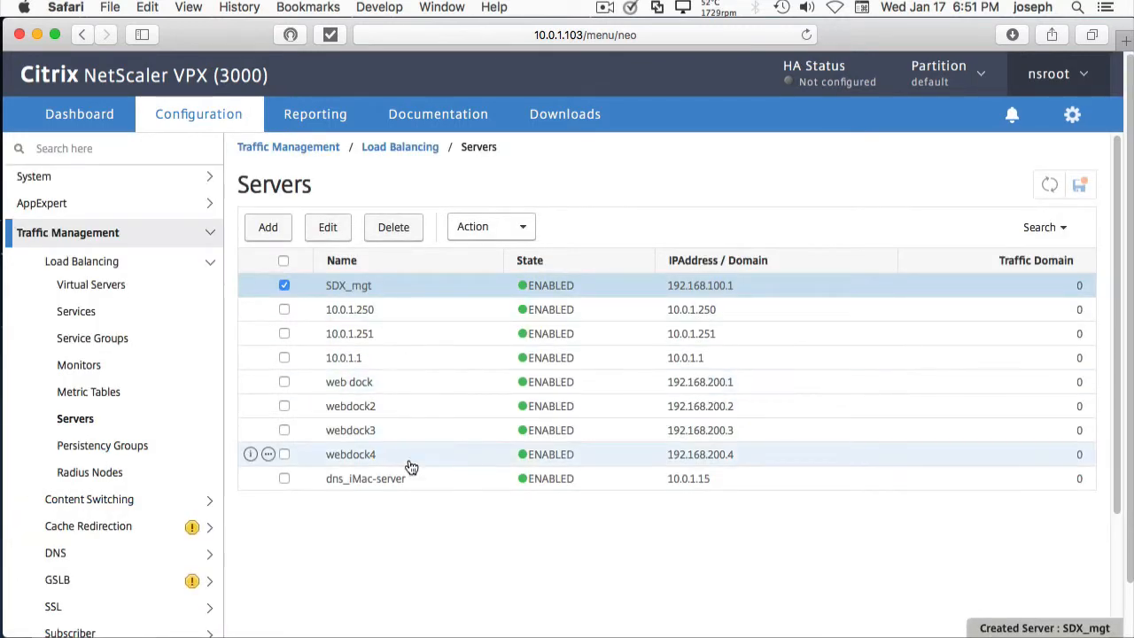
pyautogui.moveTo(216, 309)
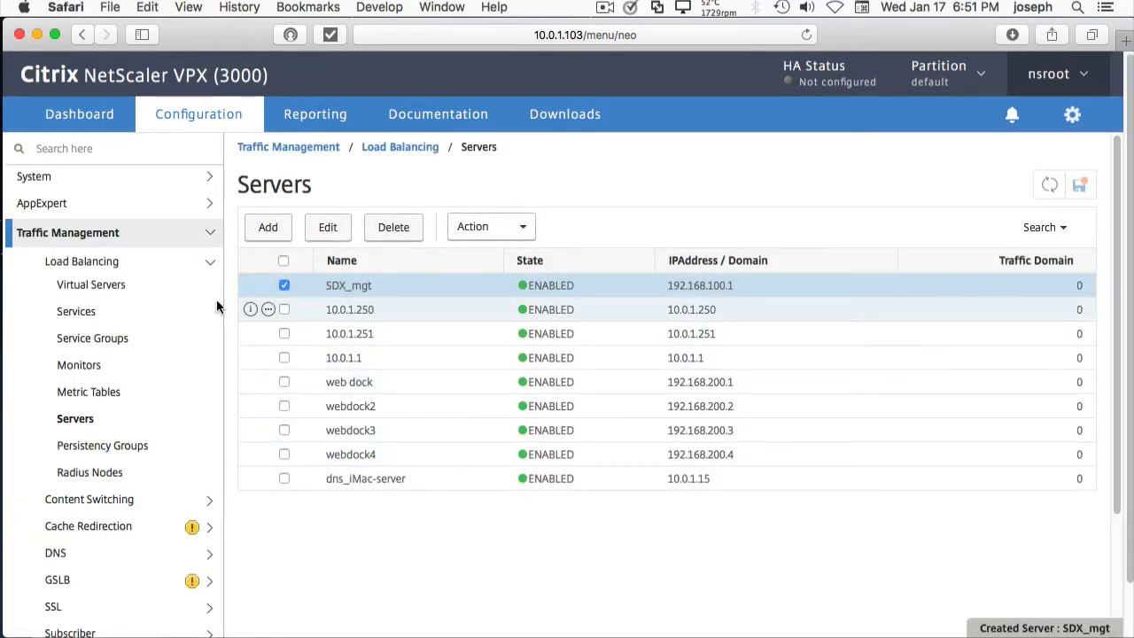
pyautogui.click(76, 312)
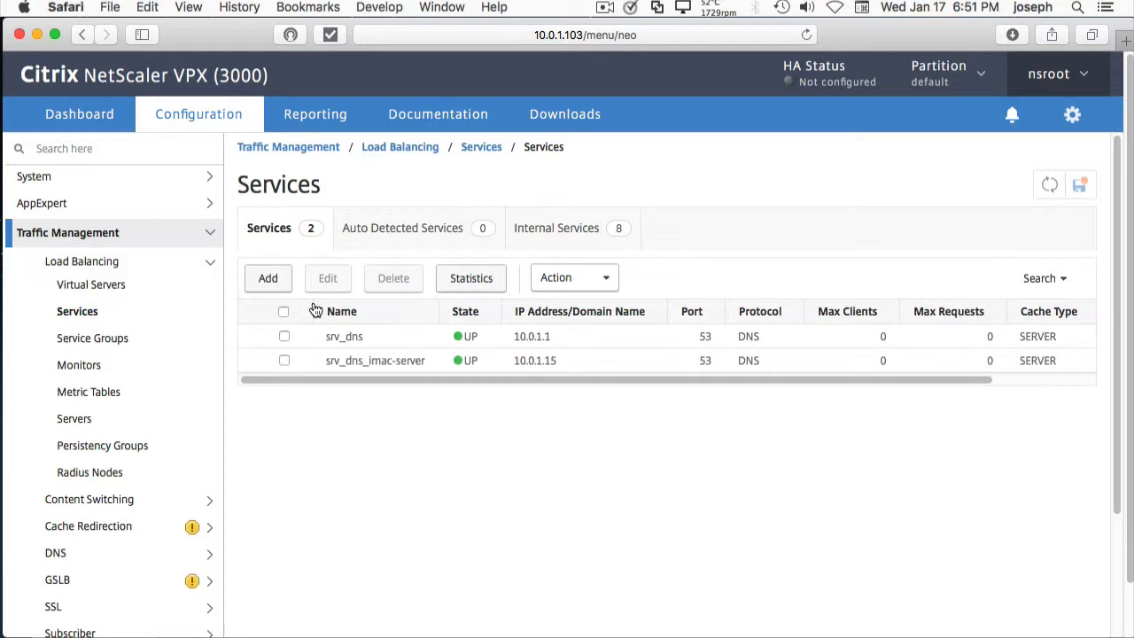
# Start a new service named srv_SDX_MGT
pyautogui.click(267, 276)
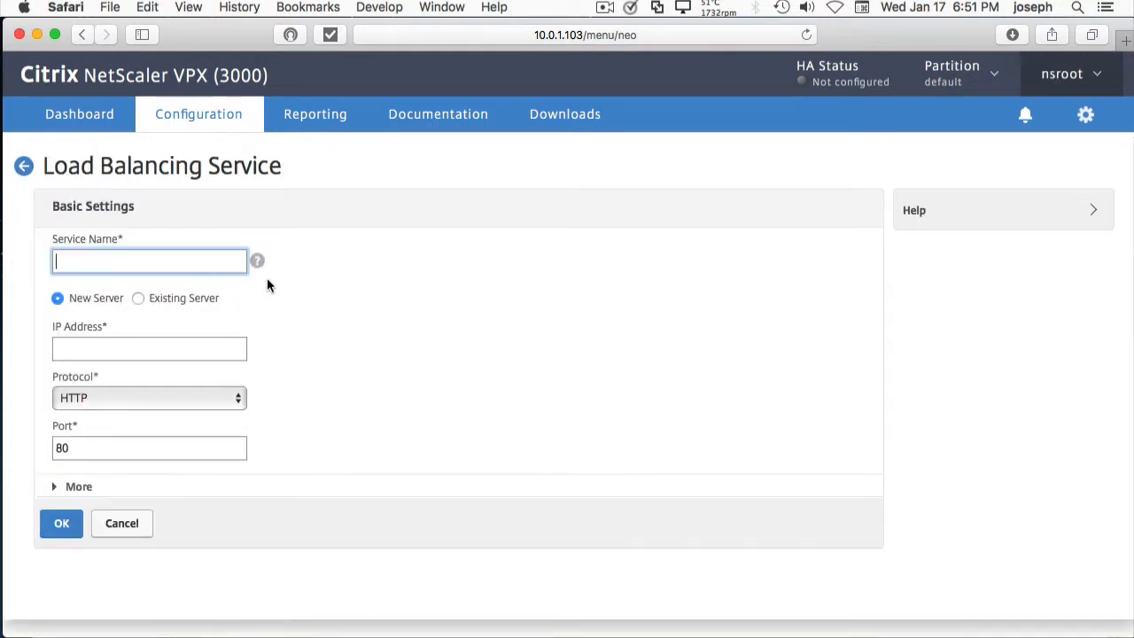
pyautogui.write('s')
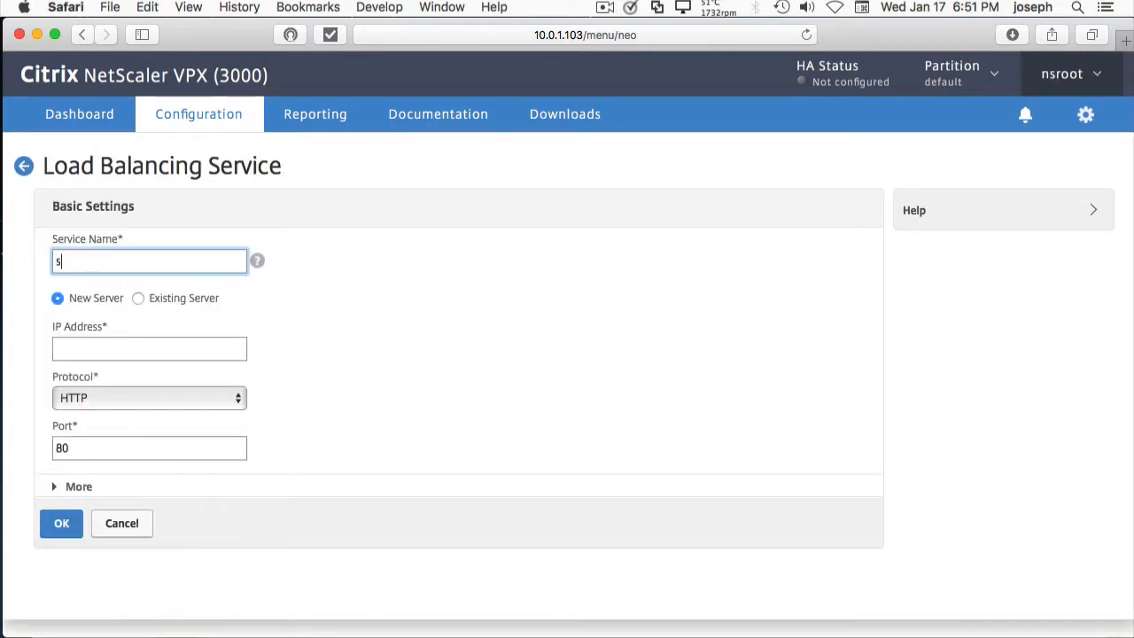
pyautogui.write('rv_SDX+')
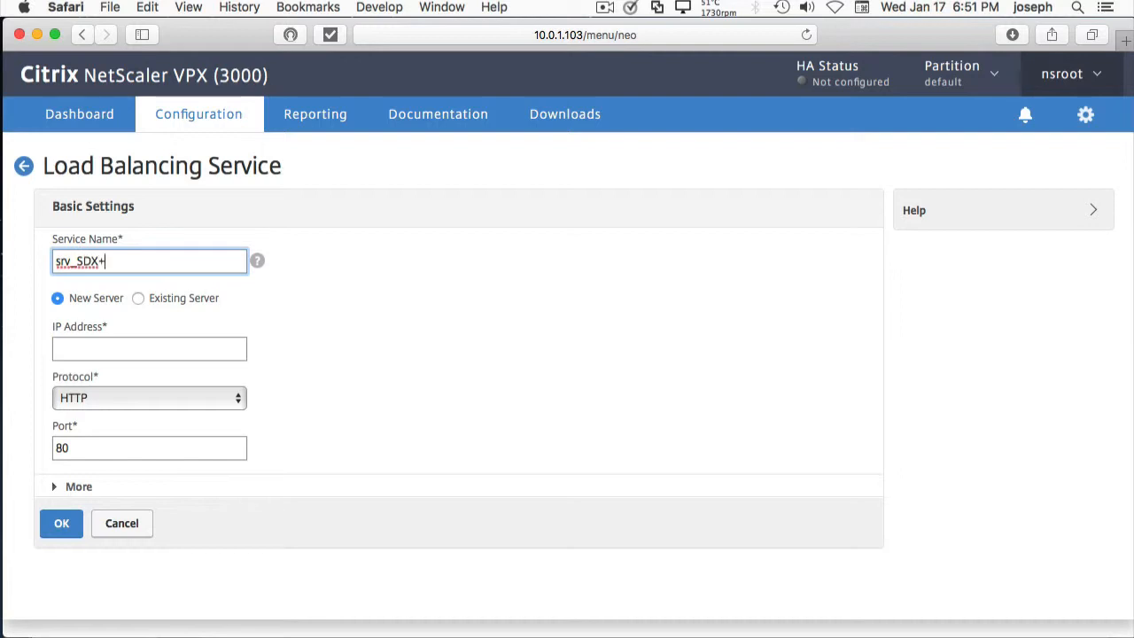
pyautogui.write('MGT')
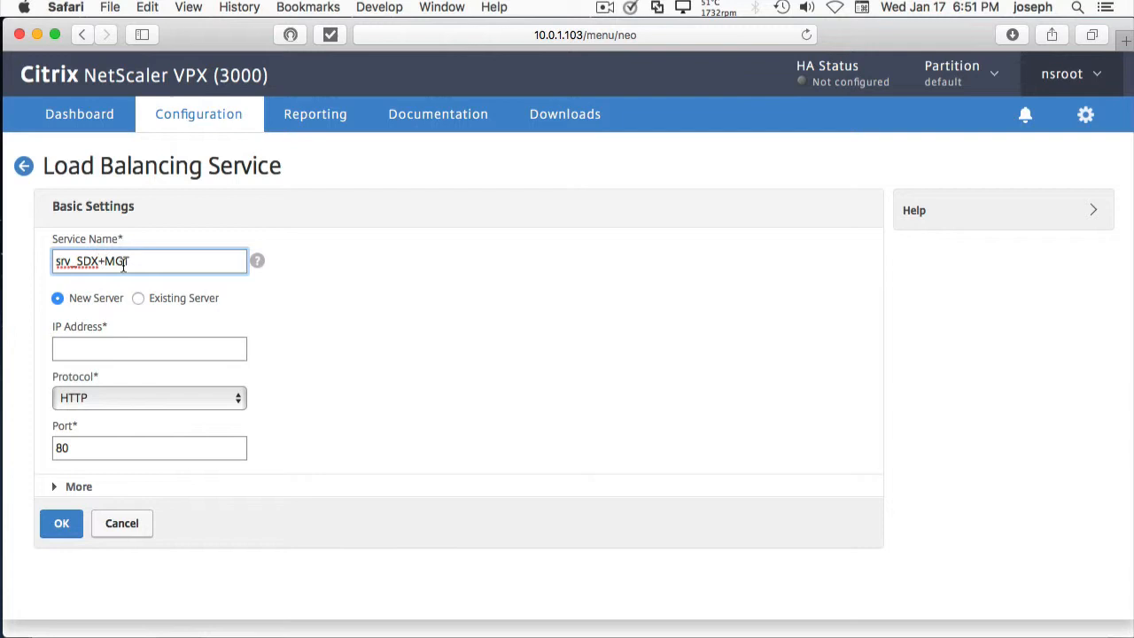
pyautogui.write('srv_SDX_MGT')
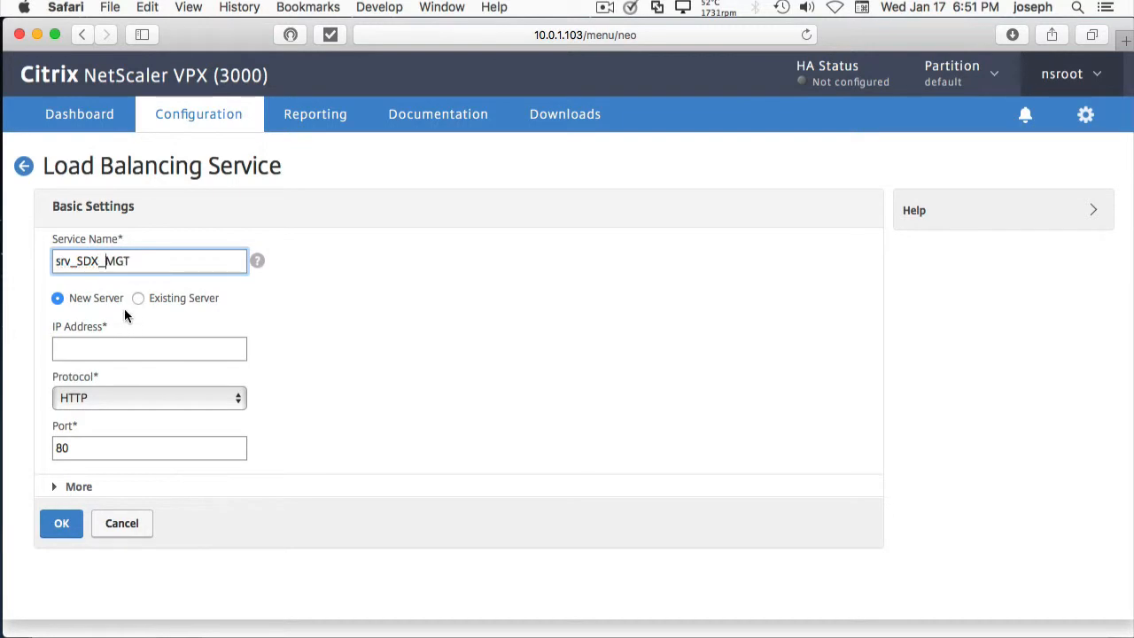
# Base the service on existing server SDX_mgt with HTTP port 80 and create it
pyautogui.click(138, 298)
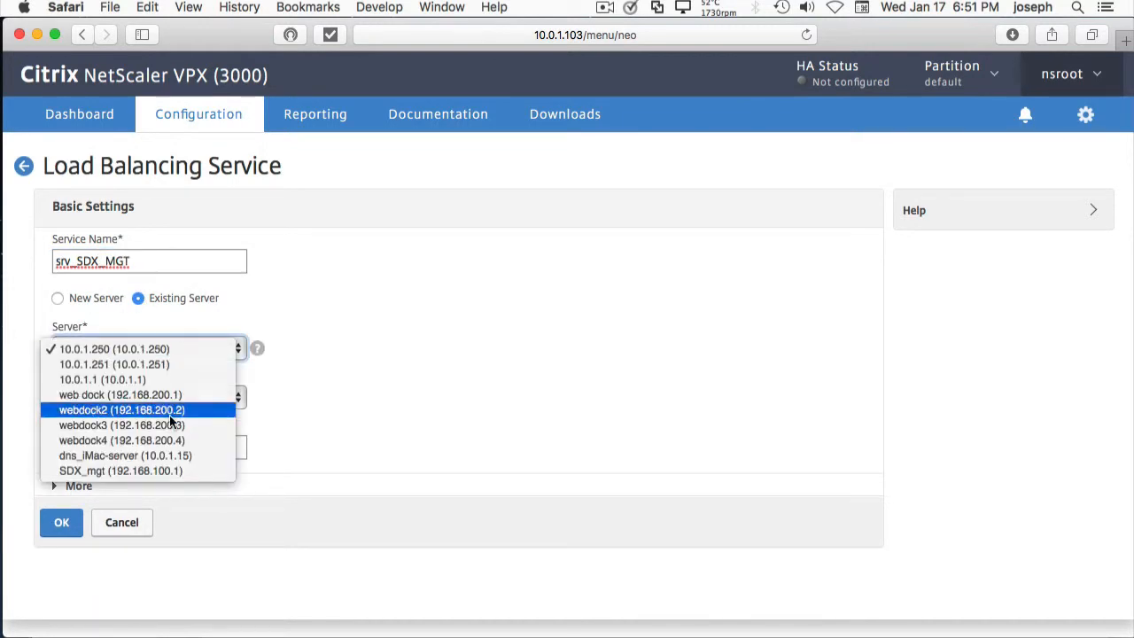
pyautogui.click(121, 472)
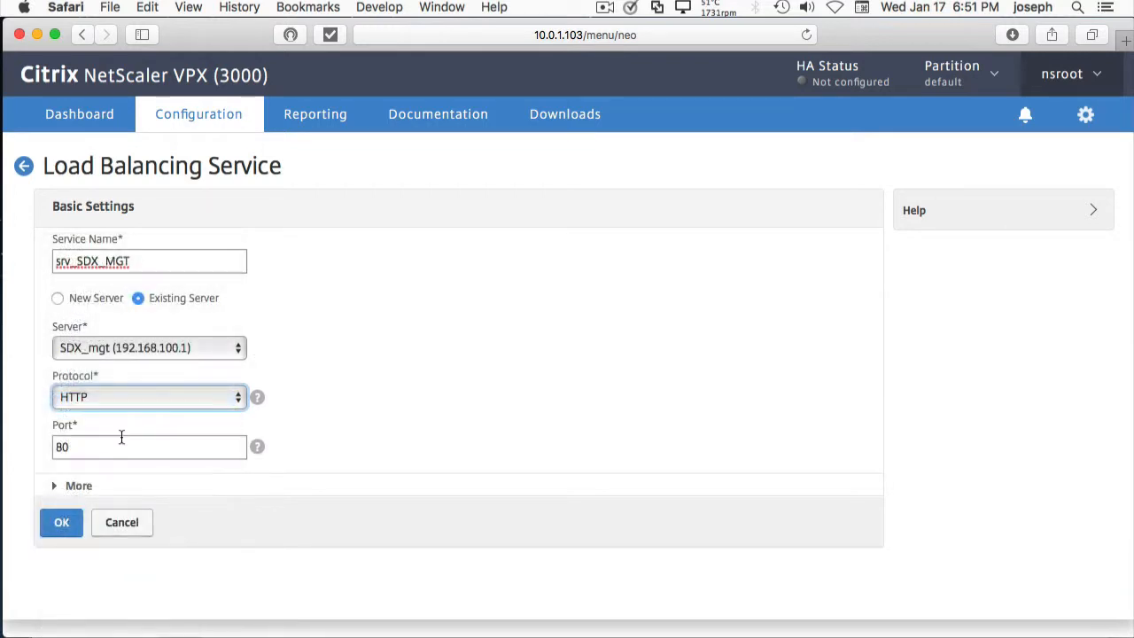
pyautogui.moveTo(96, 376)
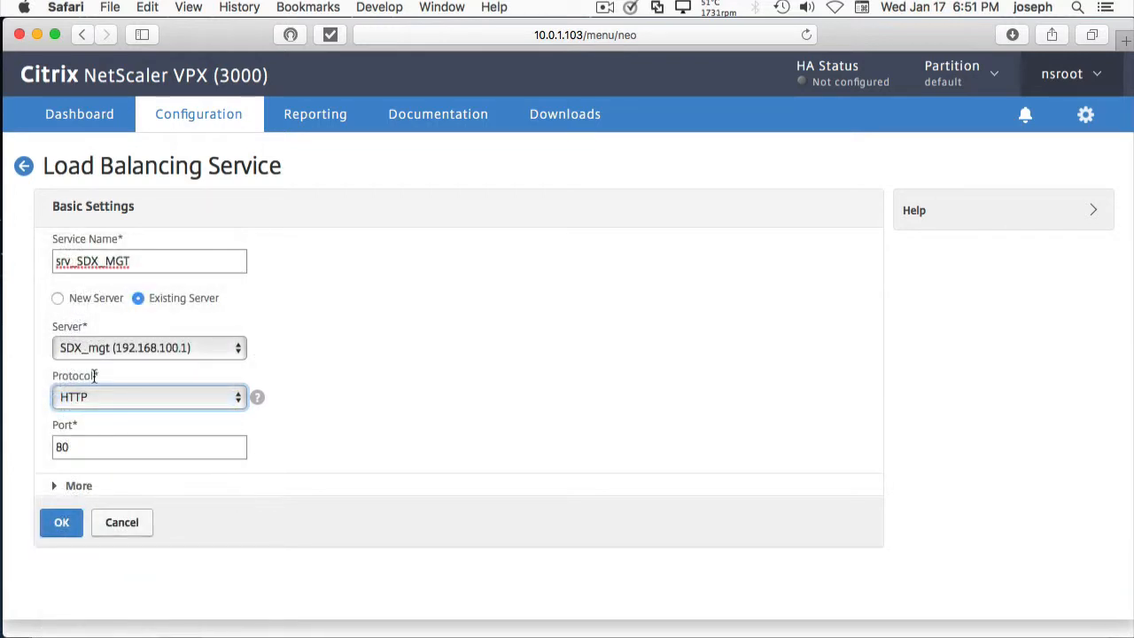
pyautogui.click(60, 521)
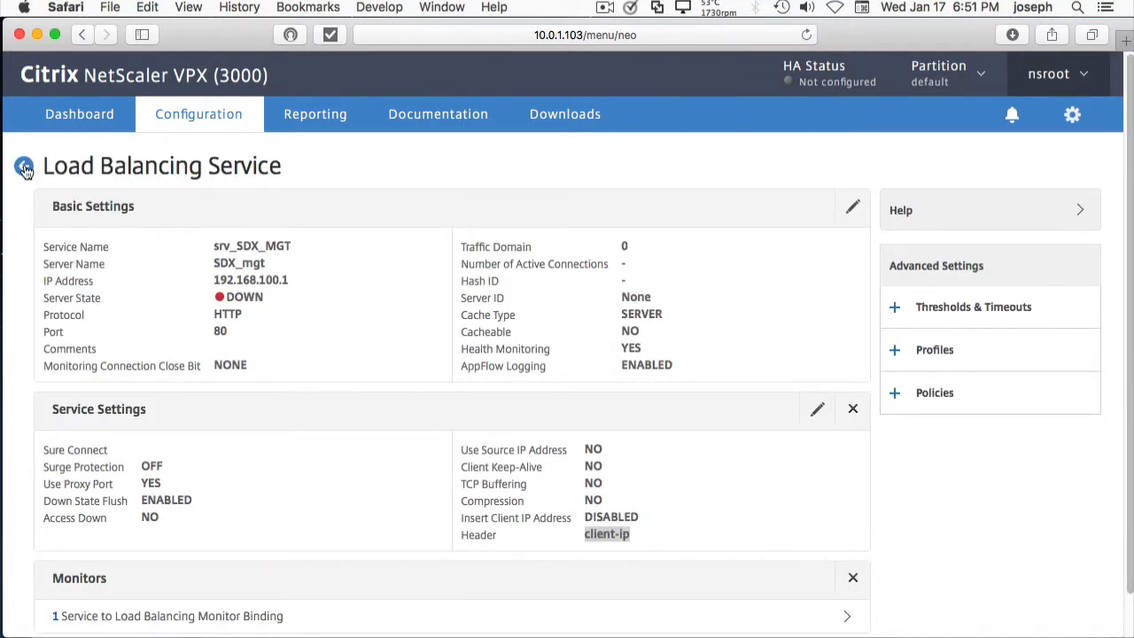
pyautogui.click(25, 167)
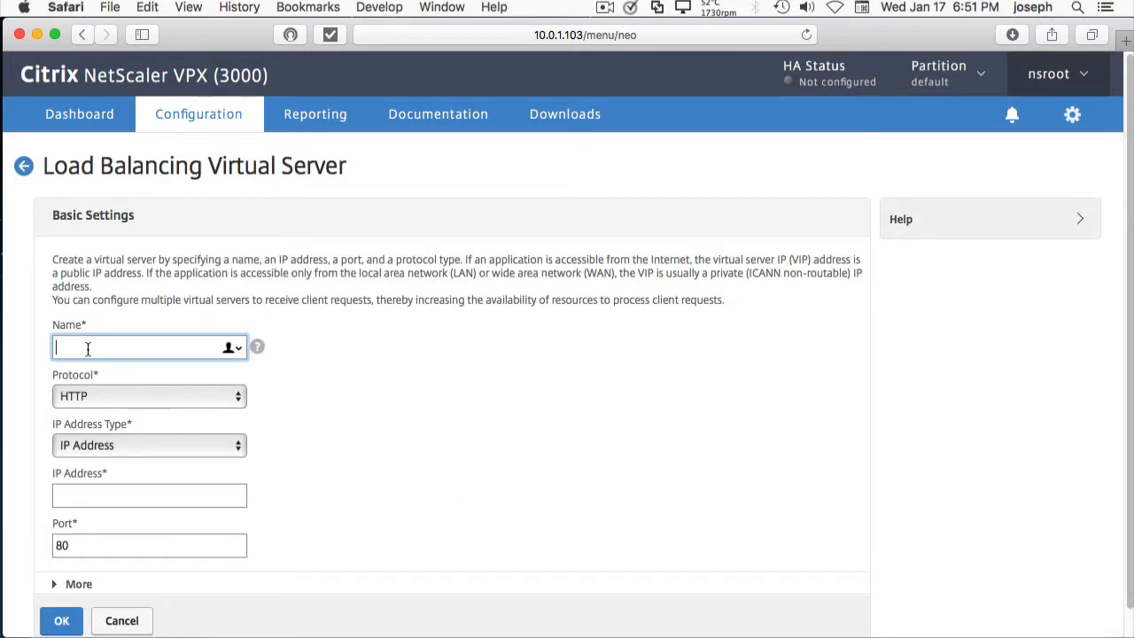
# Create HTTP virtual server vs_SDX_mgt at 10.0.1.110 on port 80
pyautogui.write('vs_SDX_mgt')
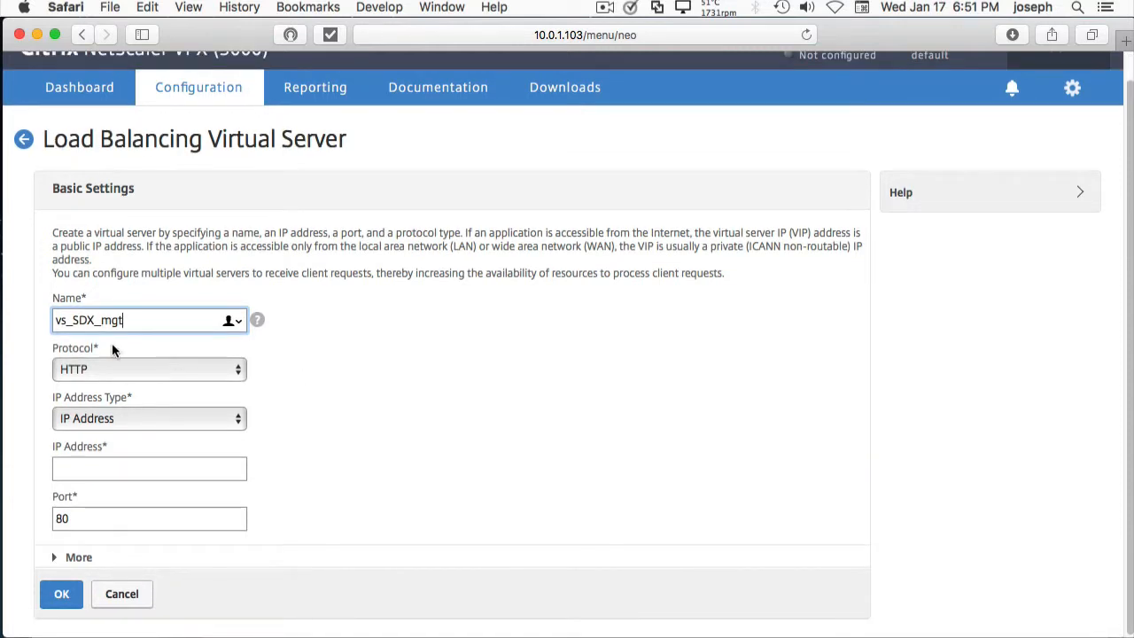
pyautogui.click(149, 468)
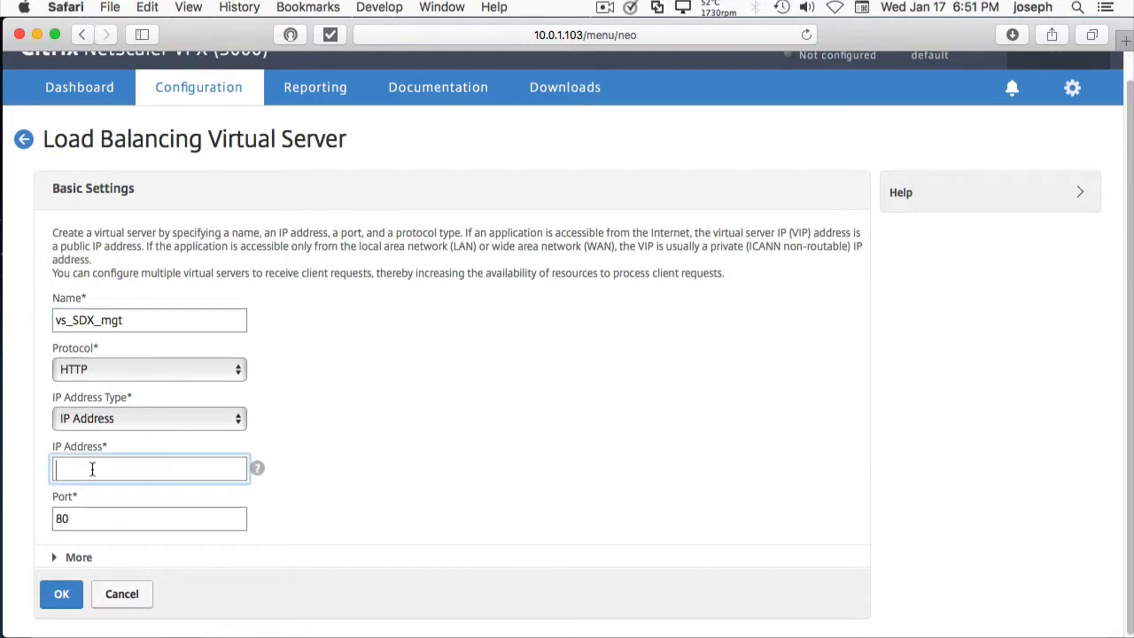
pyautogui.write('10.')
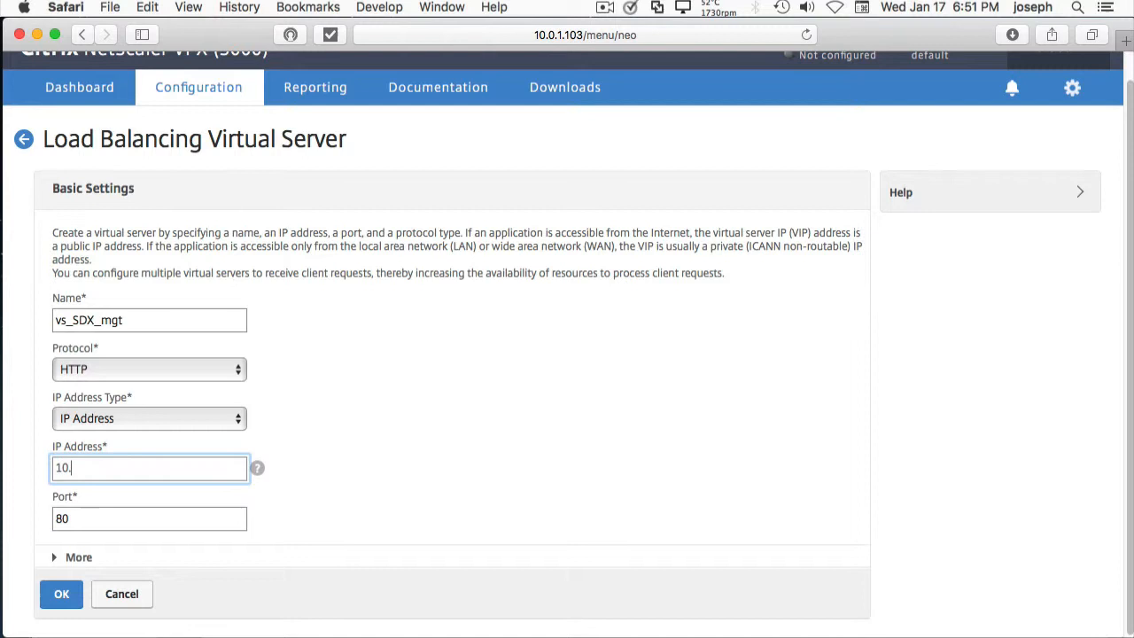
pyautogui.write('0.0.1.110')
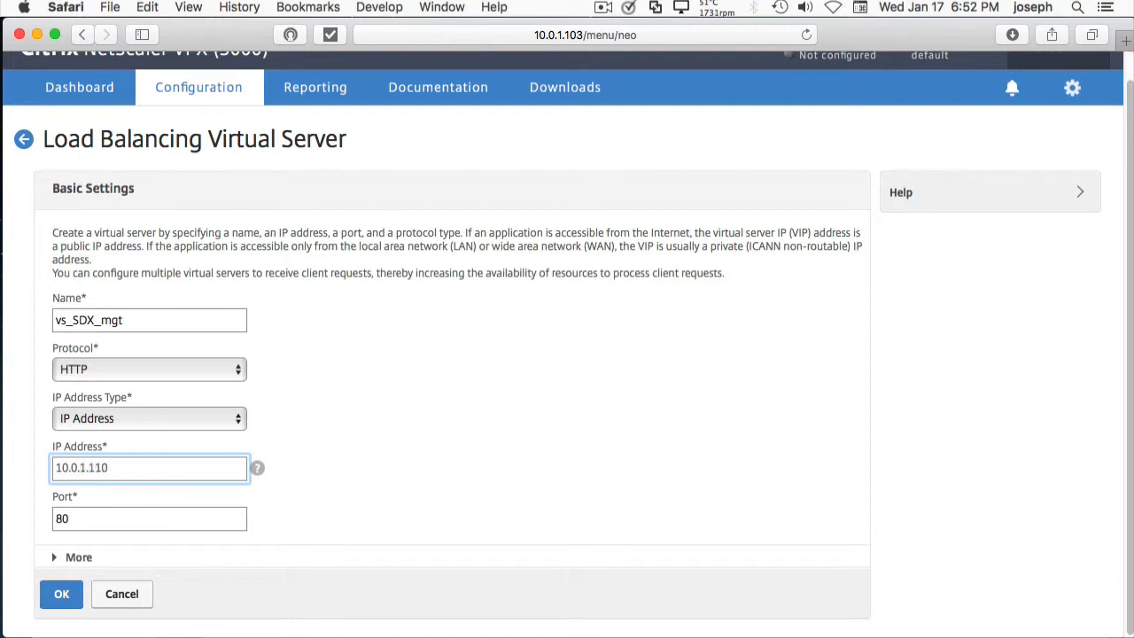
pyautogui.click(60, 594)
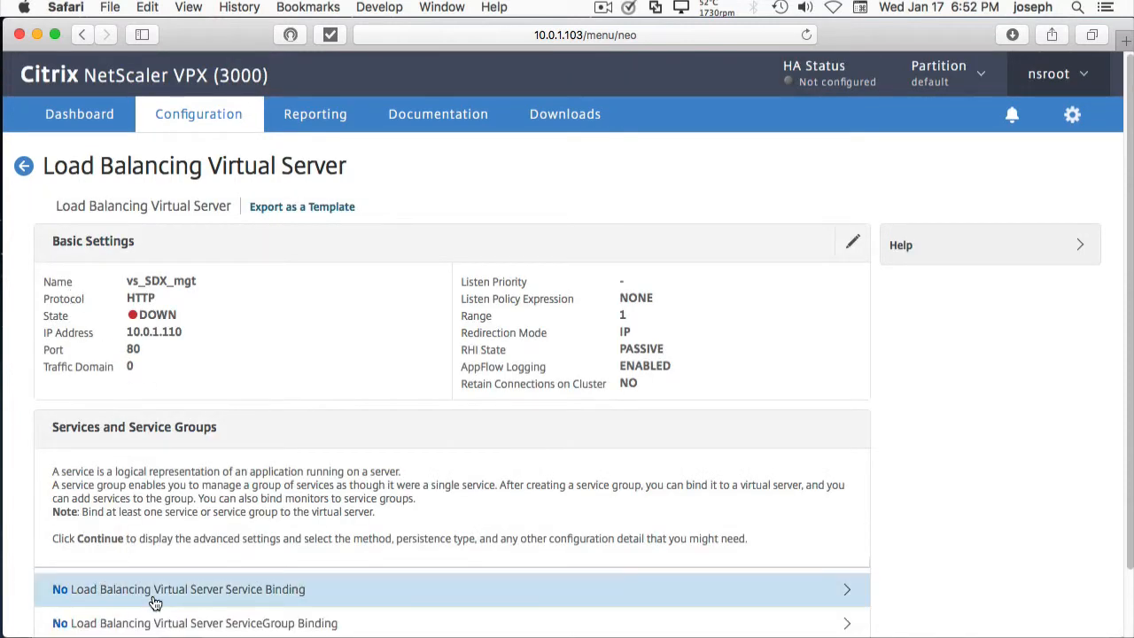
# Bind service srv_SDX_MGT to vs_SDX_mgt and finish back at the Virtual Servers list
pyautogui.click(178, 589)
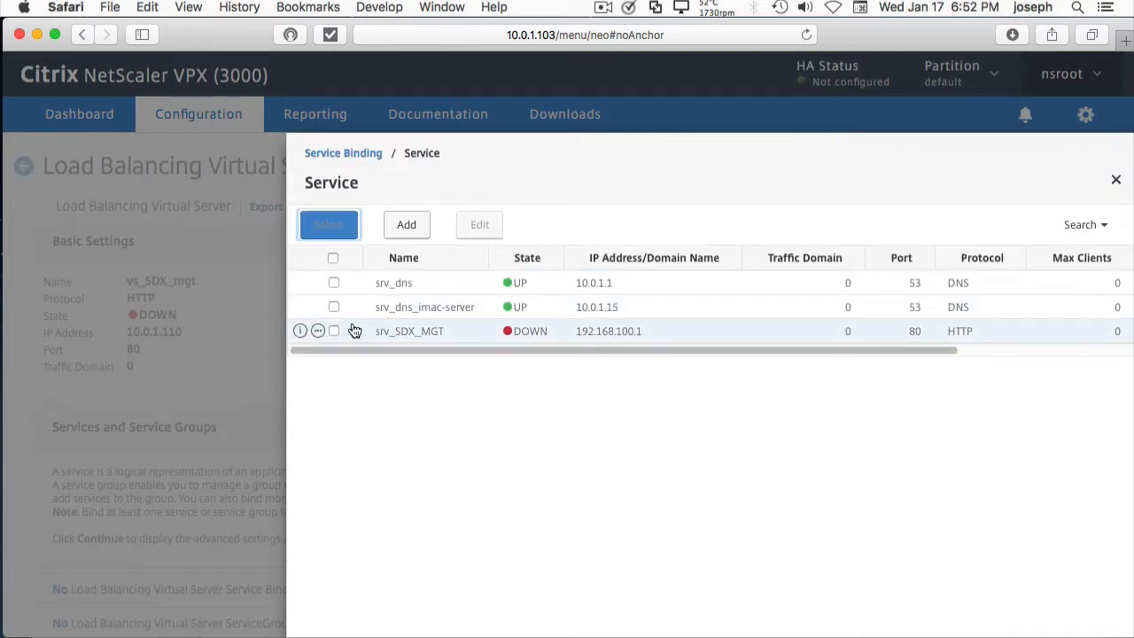
pyautogui.click(333, 331)
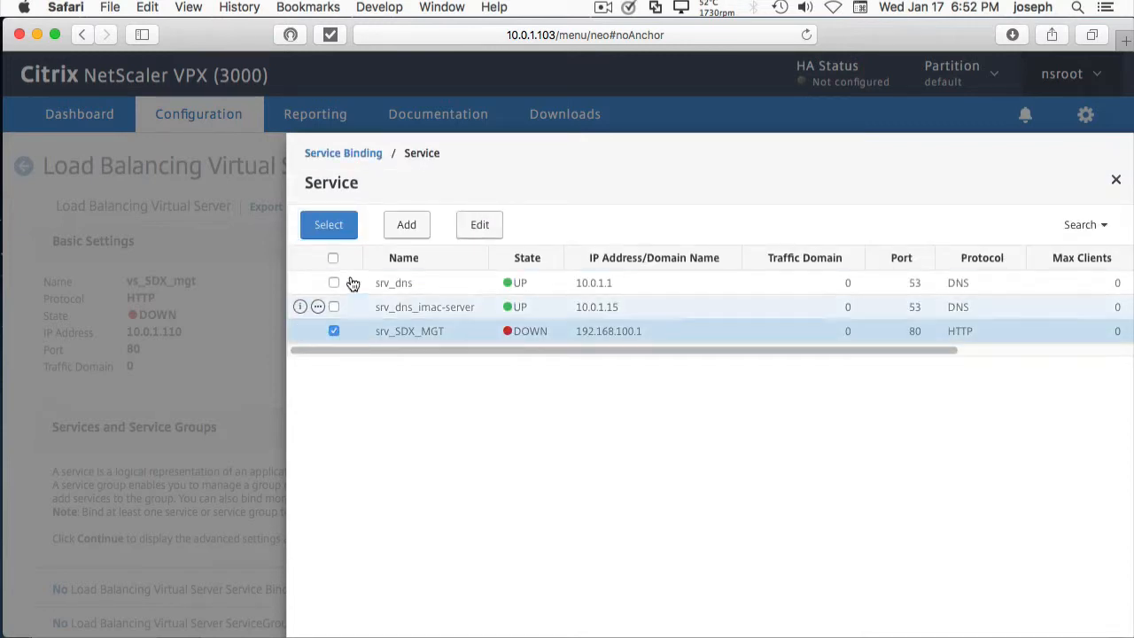
pyautogui.click(330, 224)
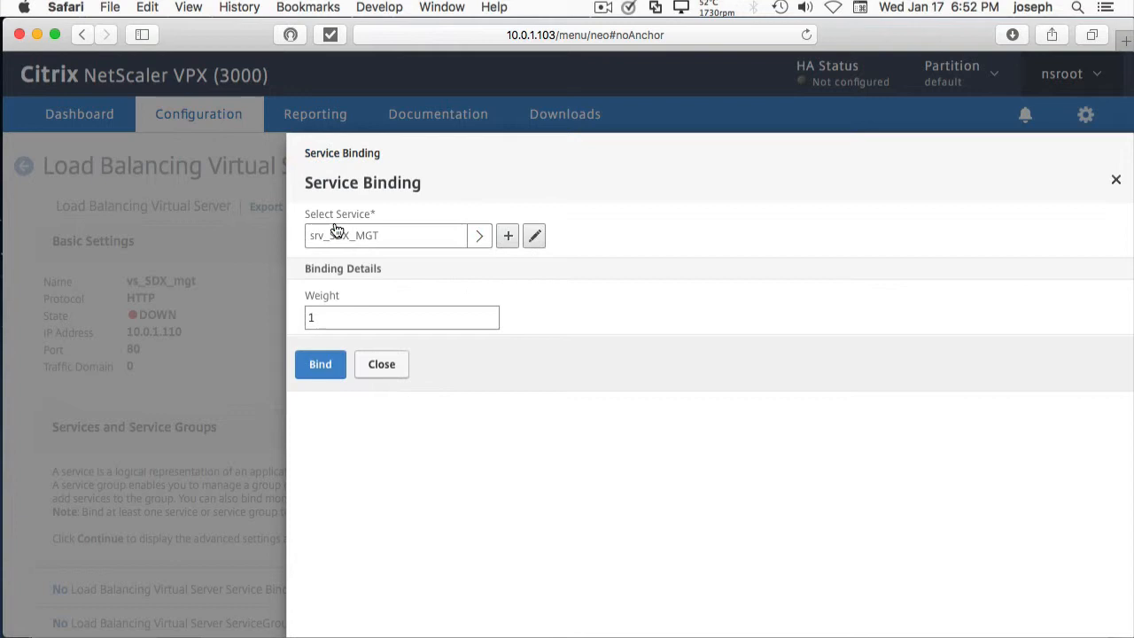
pyautogui.click(319, 366)
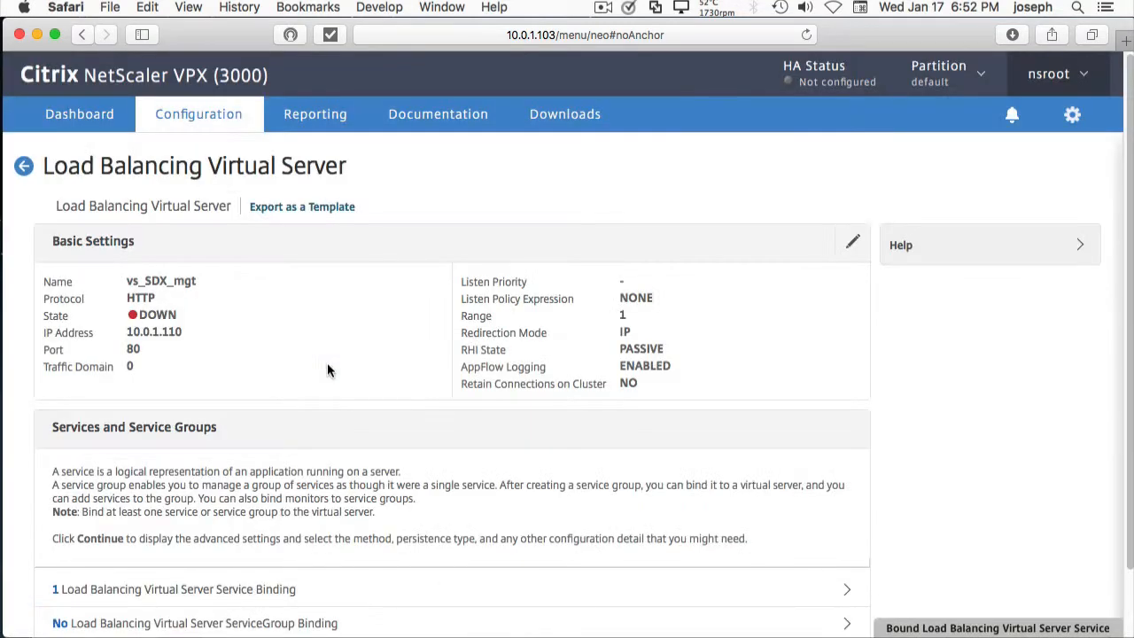
pyautogui.scroll(-3)
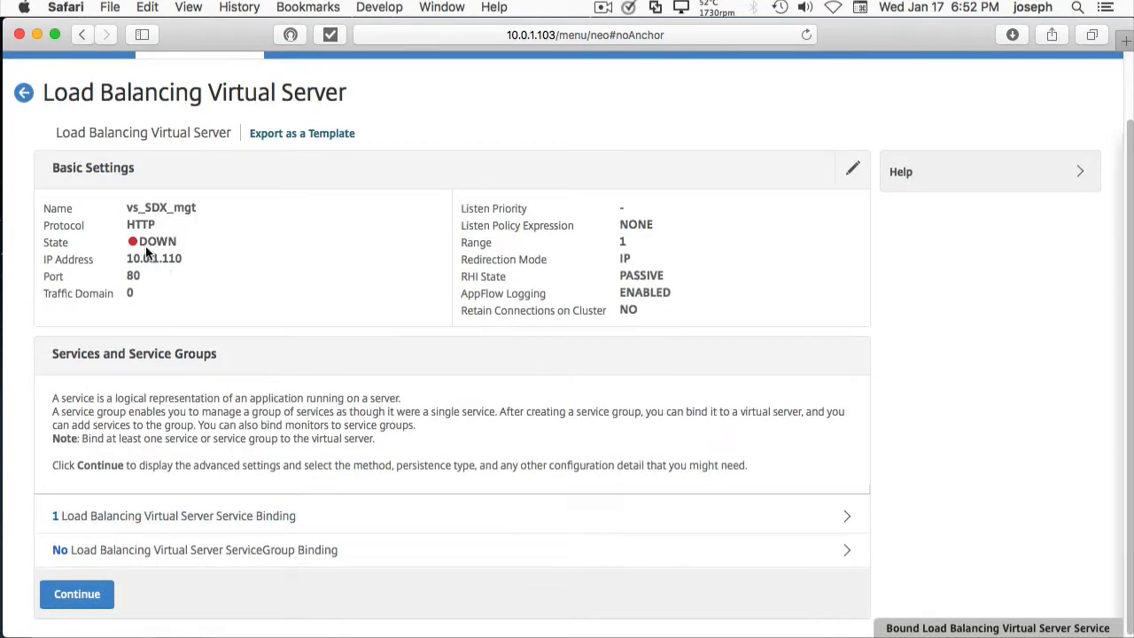
pyautogui.click(23, 92)
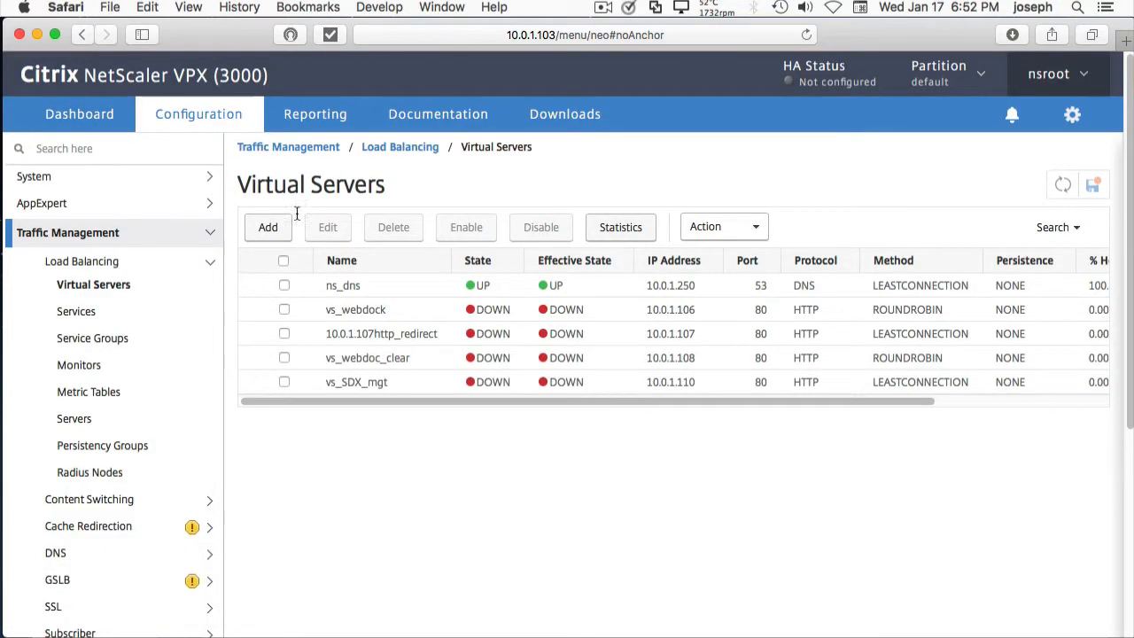
pyautogui.moveTo(168, 532)
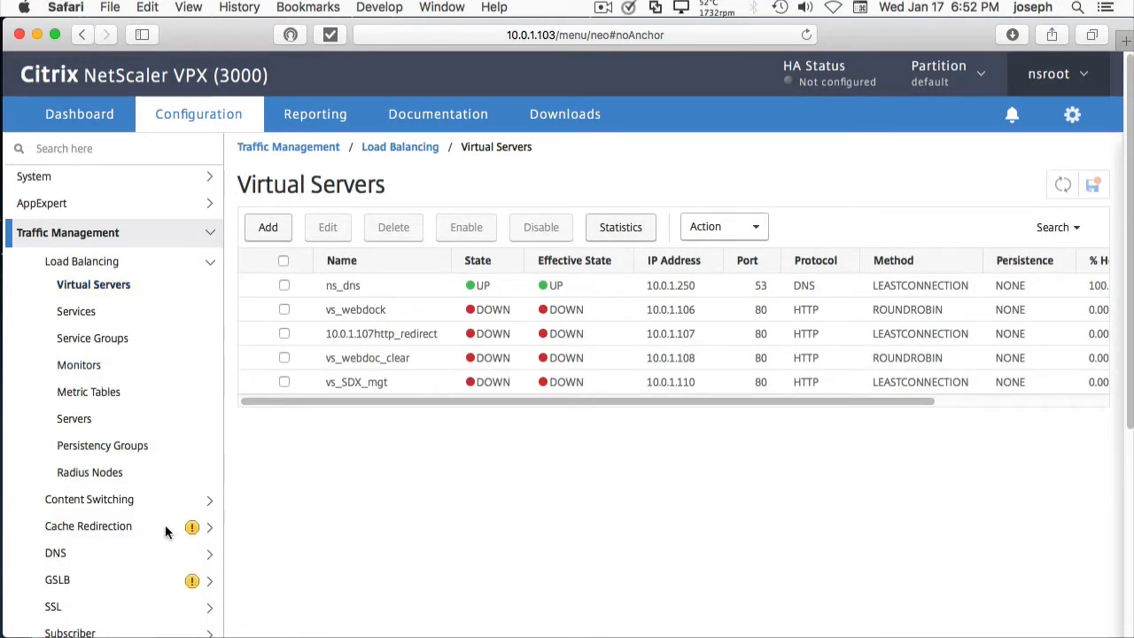
# Go to System > Network > IPs and start adding IP 192.168.100.10
pyautogui.scroll(-3)
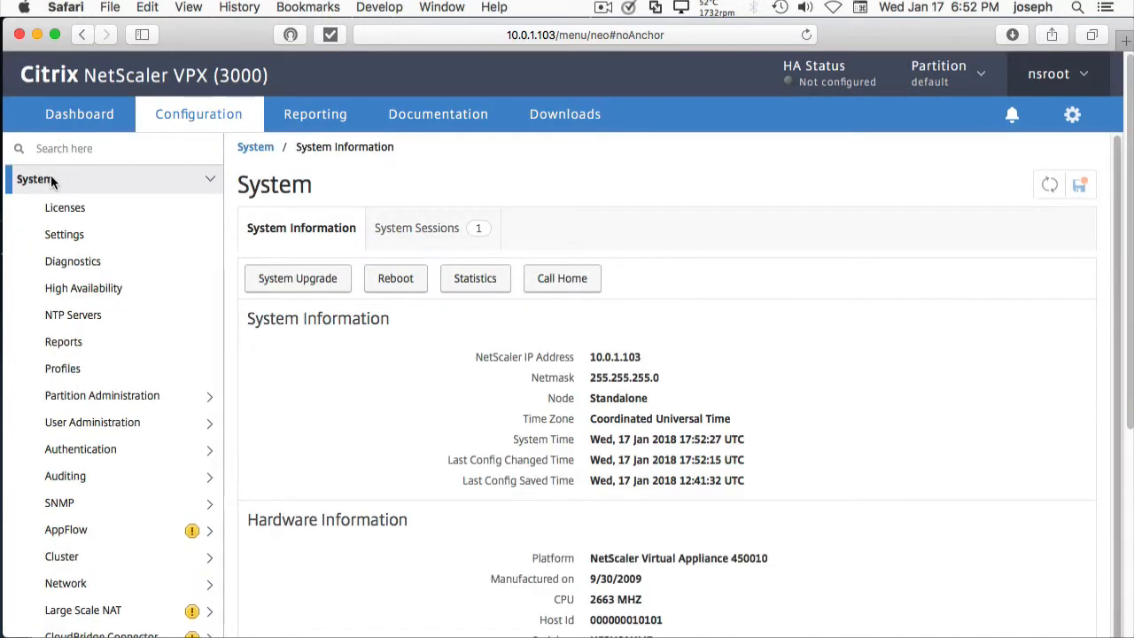
pyautogui.scroll(-3)
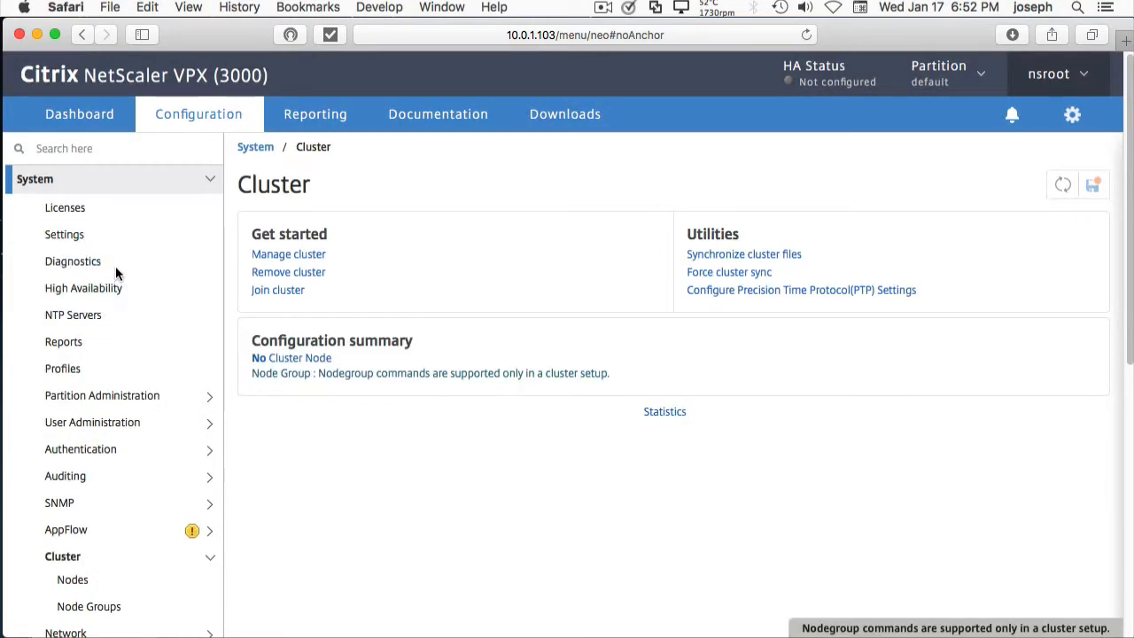
pyautogui.scroll(-3)
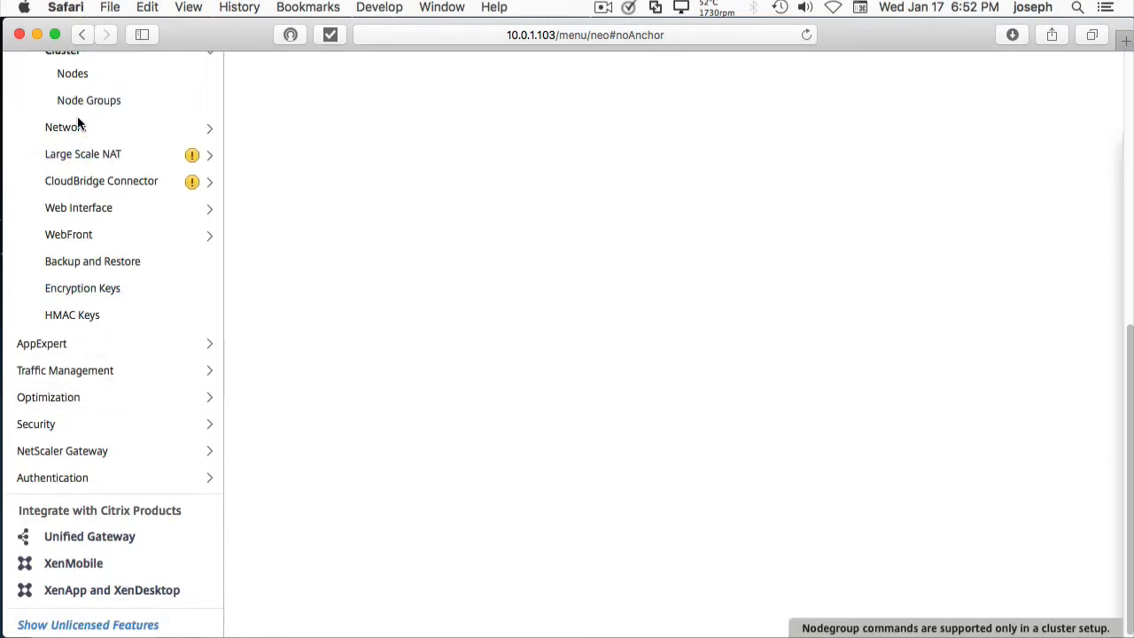
pyautogui.click(64, 128)
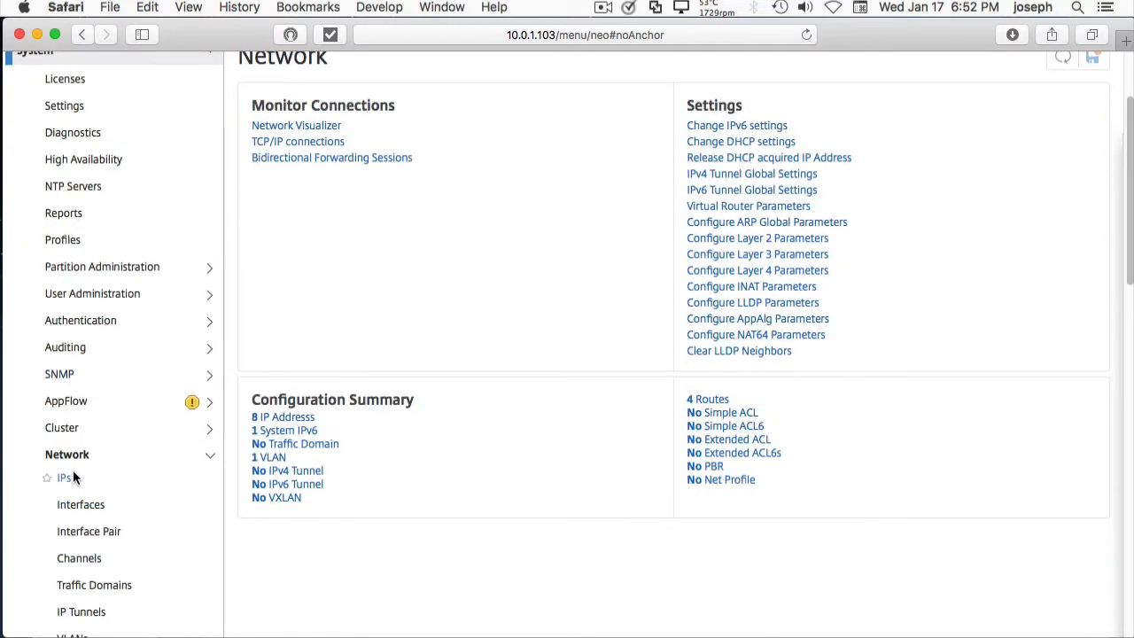
pyautogui.click(64, 478)
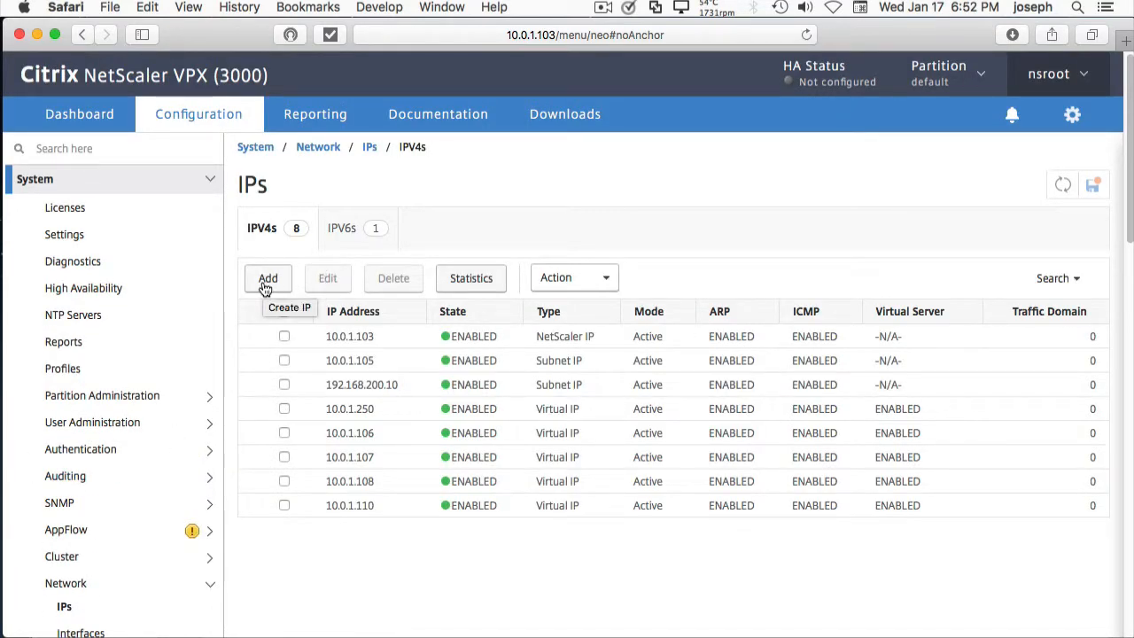
pyautogui.click(267, 278)
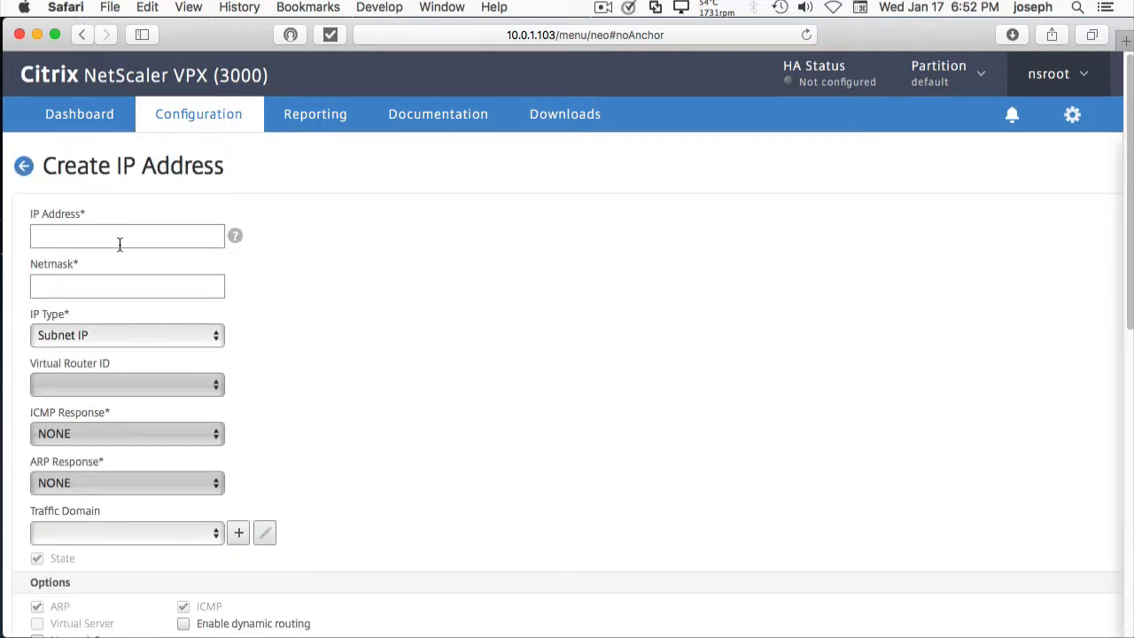
pyautogui.write('192.168.100.10')
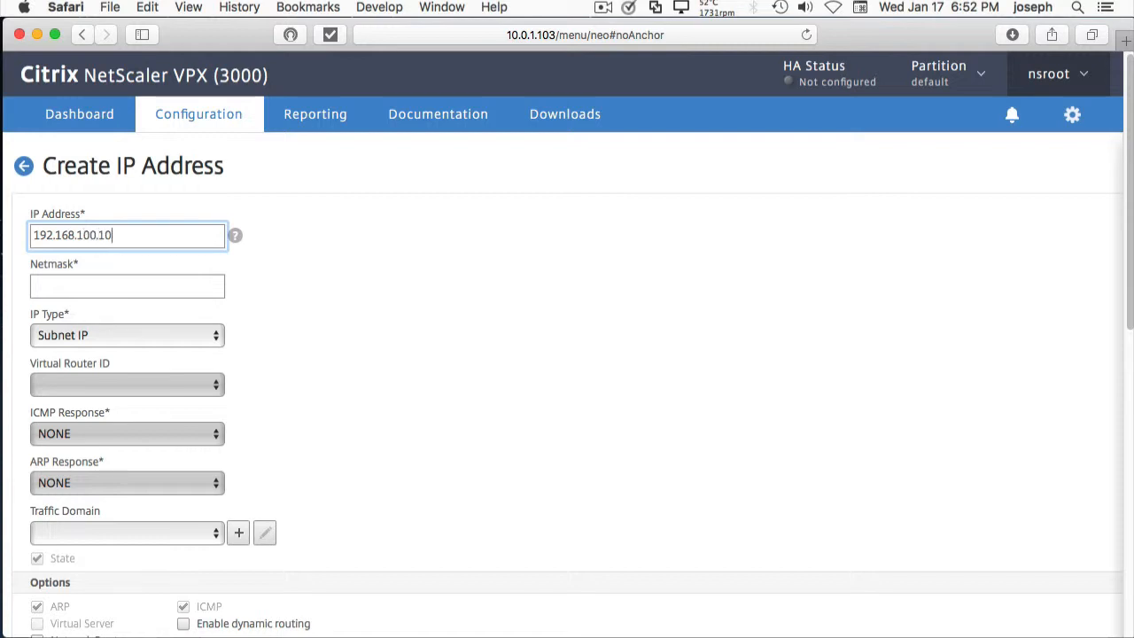
pyautogui.moveTo(142, 235)
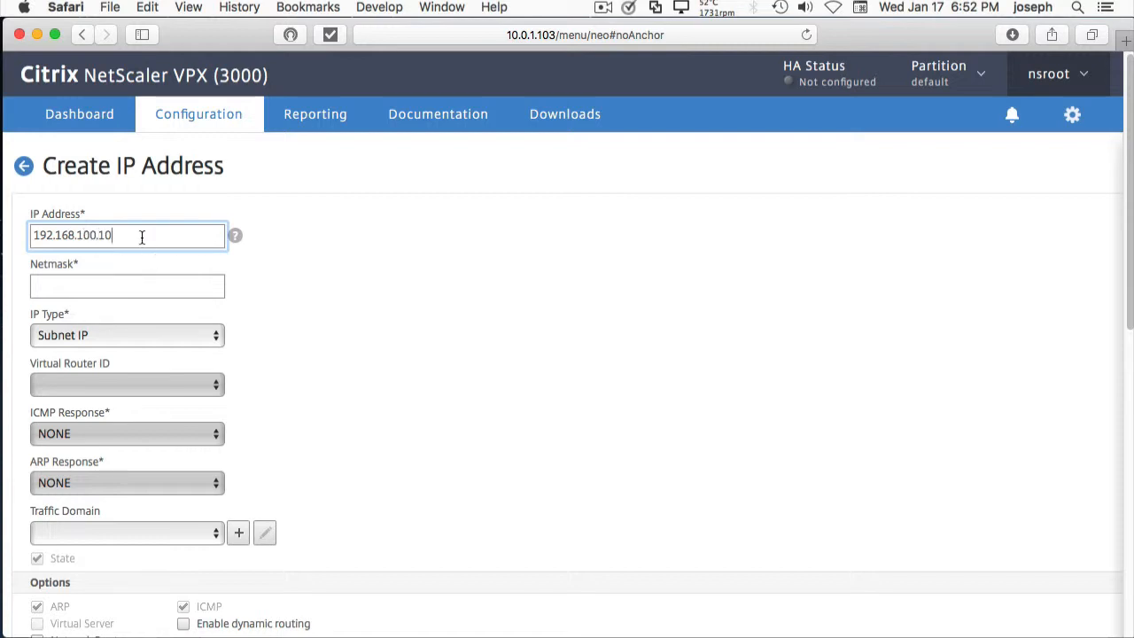
# Enter netmask 255.255.255.0, keep type Subnet IP, and create the address
pyautogui.click(127, 286)
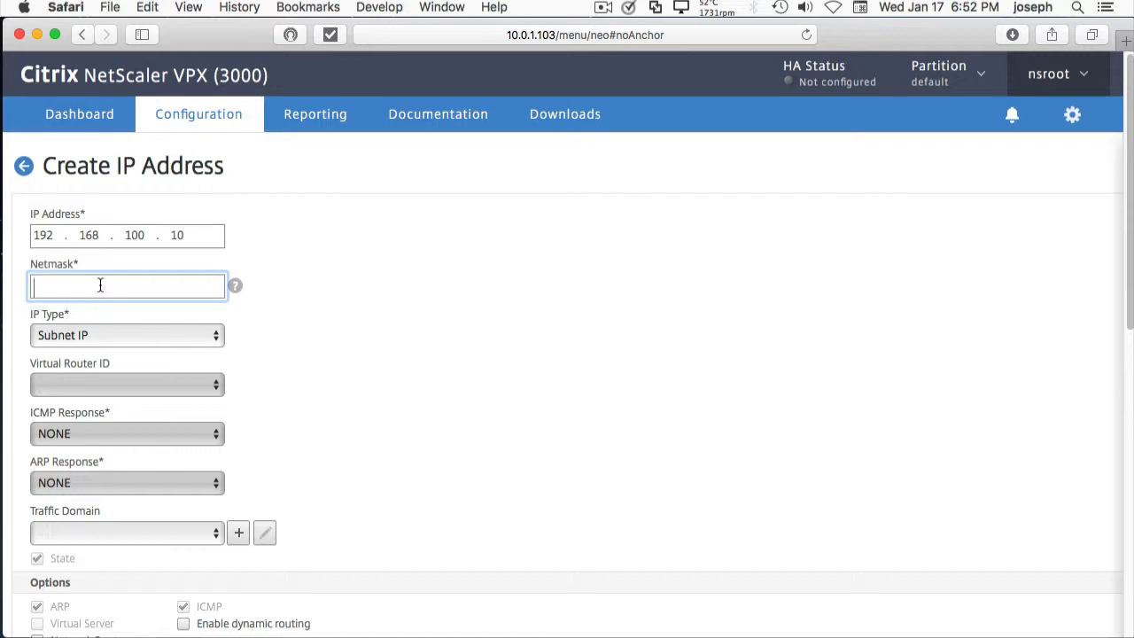
pyautogui.write('255.0255')
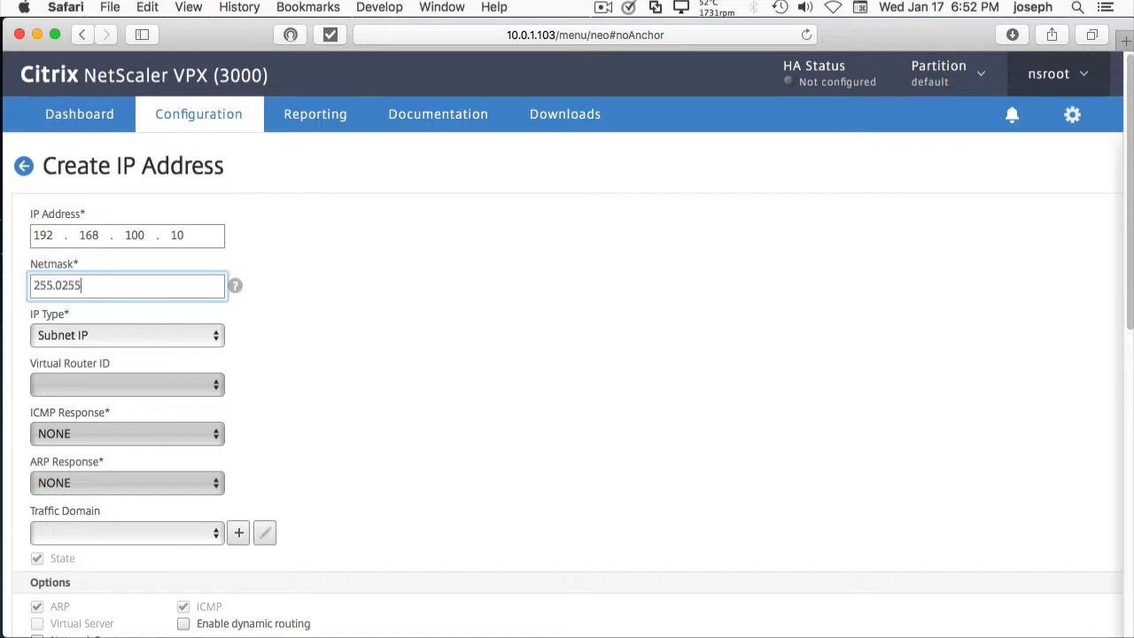
pyautogui.press('backspace')
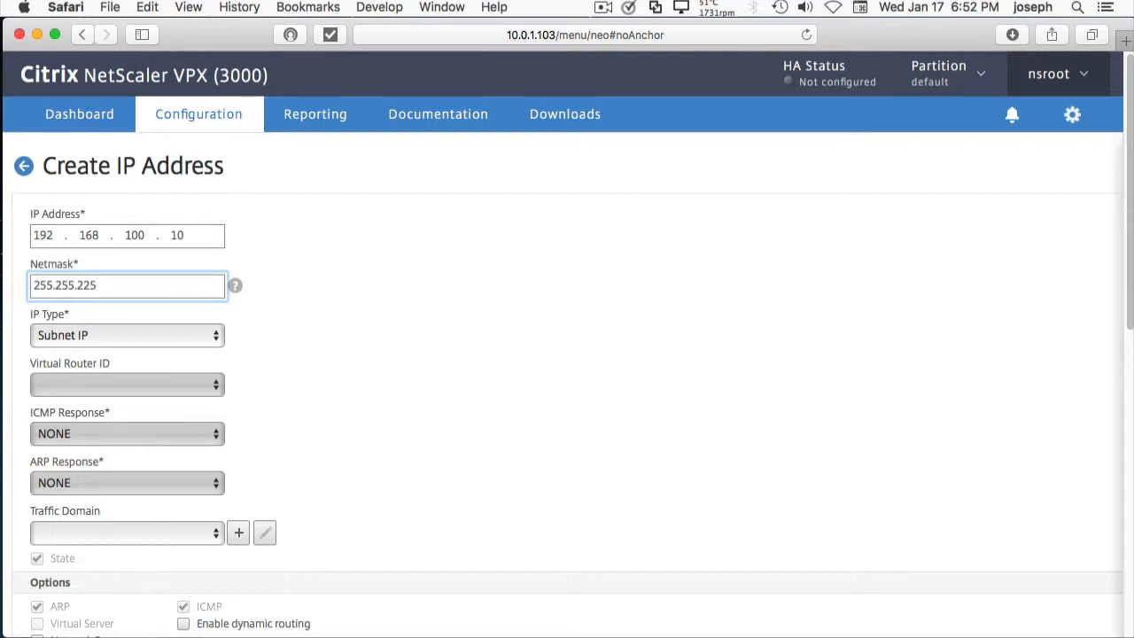
pyautogui.press('backspace')
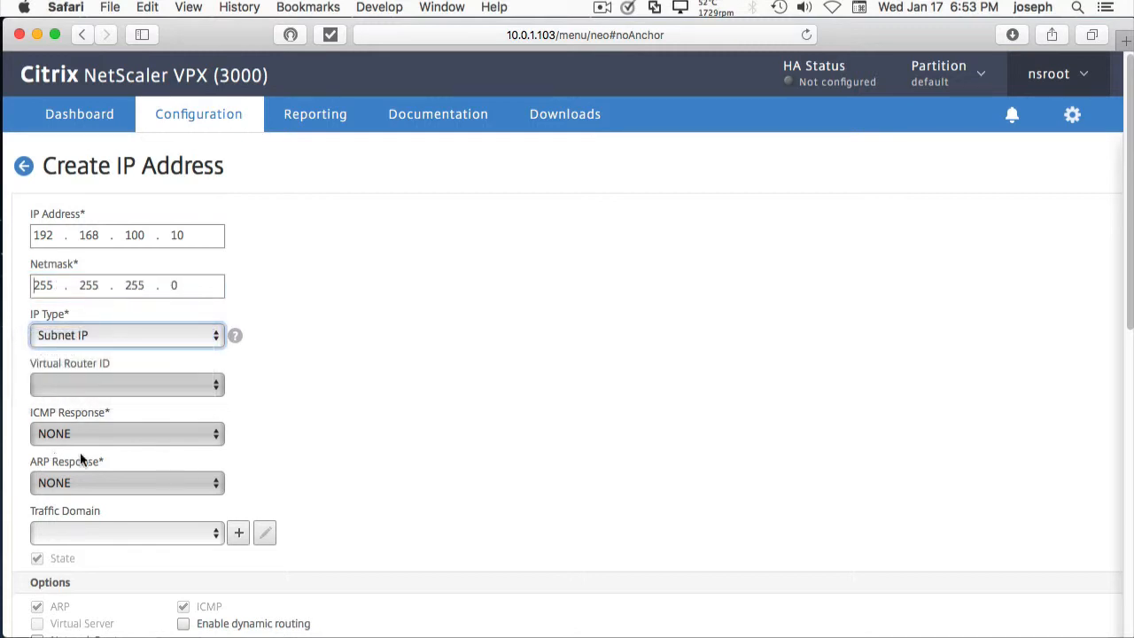
pyautogui.scroll(-3)
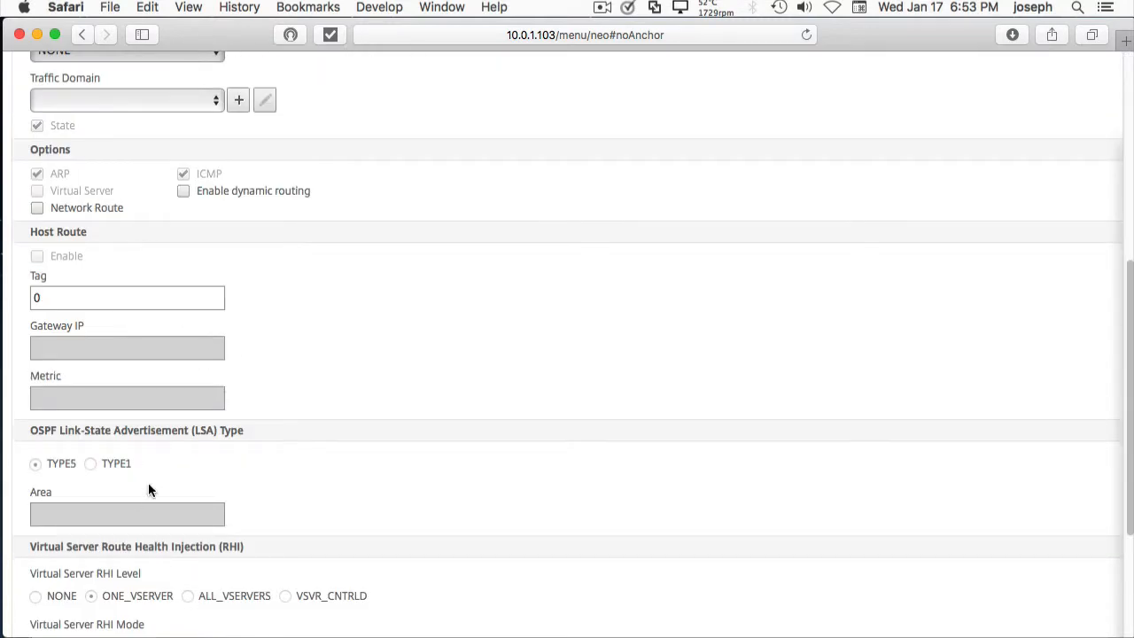
pyautogui.scroll(-3)
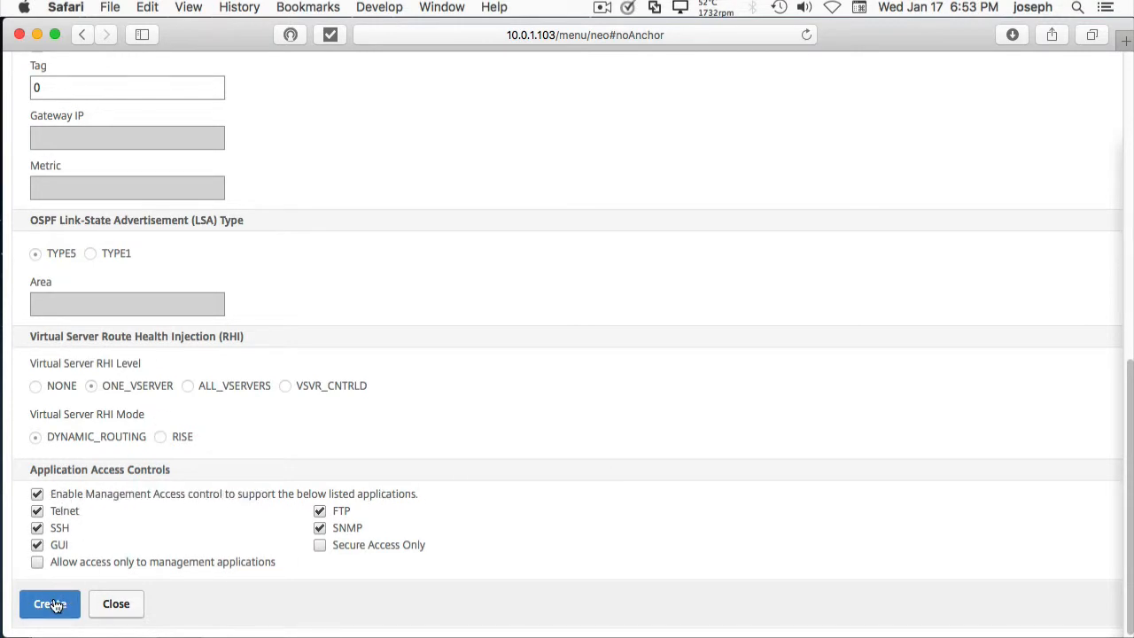
pyautogui.click(50, 602)
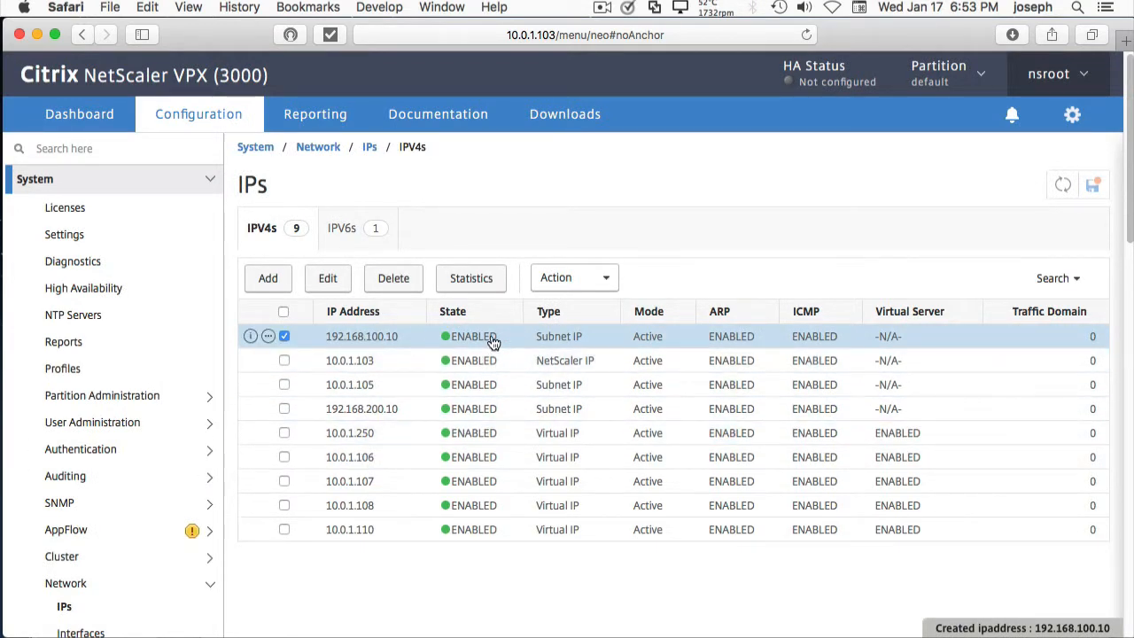
pyautogui.moveTo(163, 219)
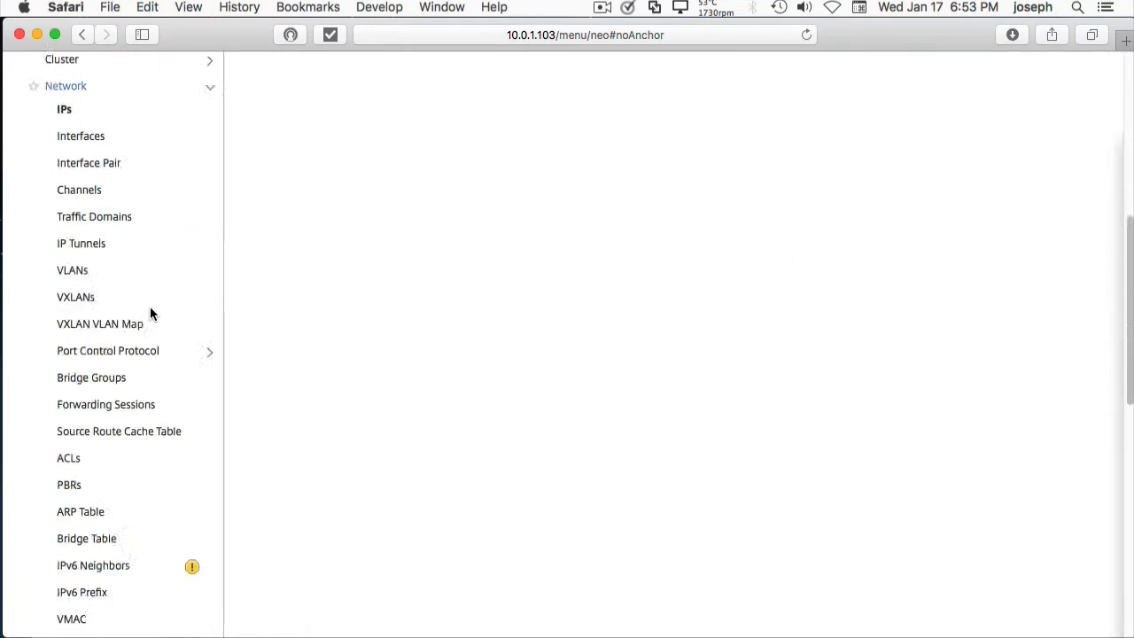
# Show the Routes list with the direct route 192.168.100.0/255.255.255.0 via 192.168.100.10
pyautogui.scroll(-3)
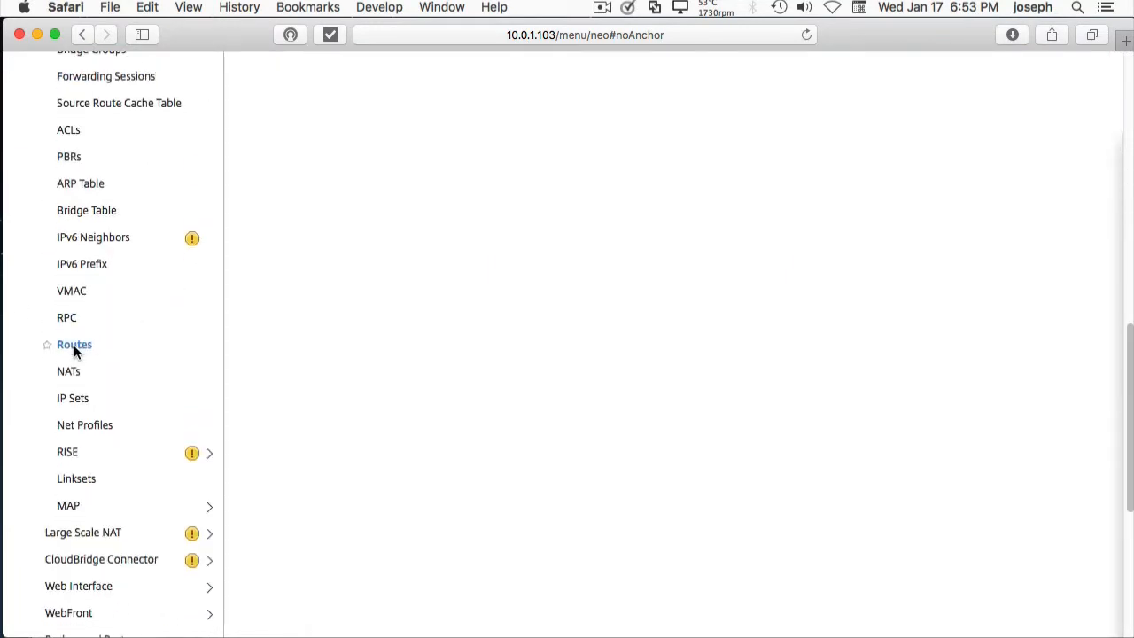
pyautogui.click(74, 344)
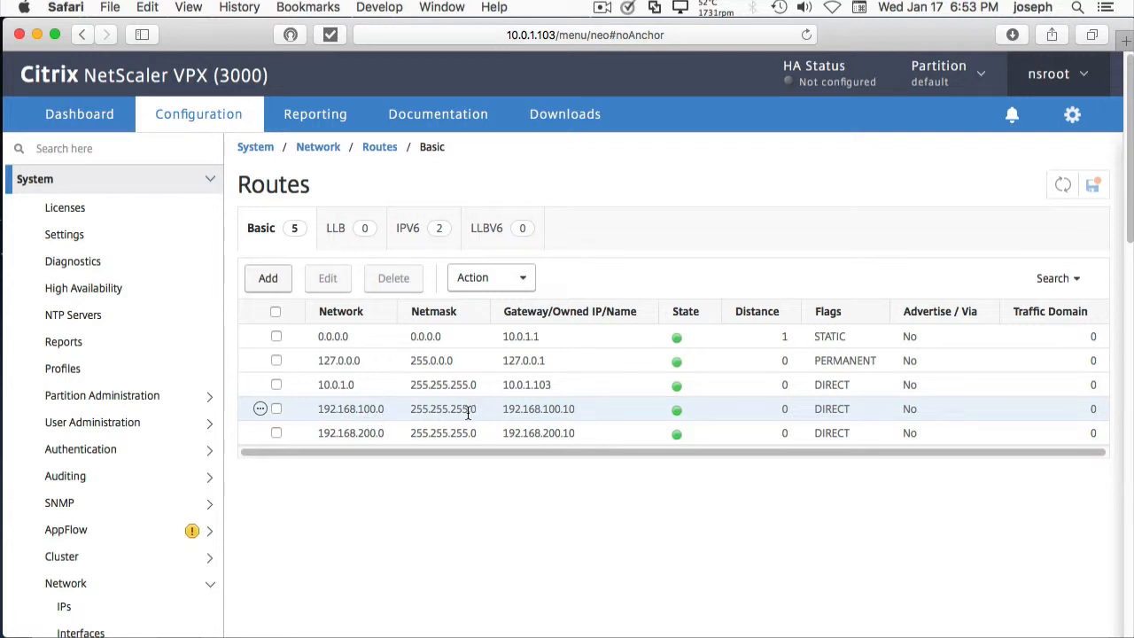
pyautogui.moveTo(536, 407)
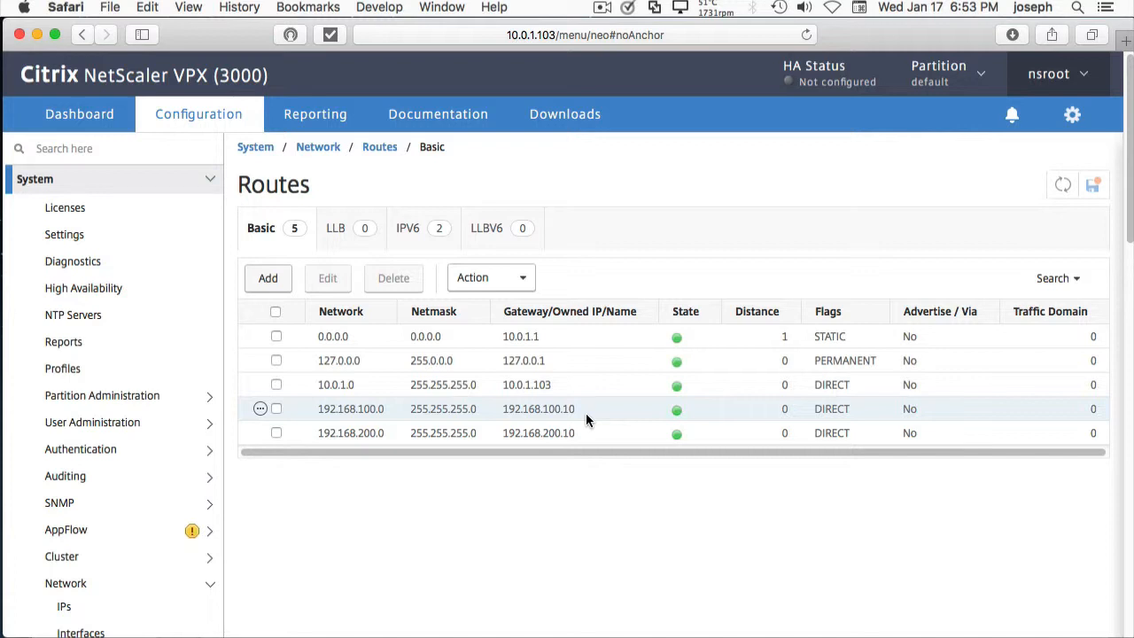
pyautogui.moveTo(576, 422)
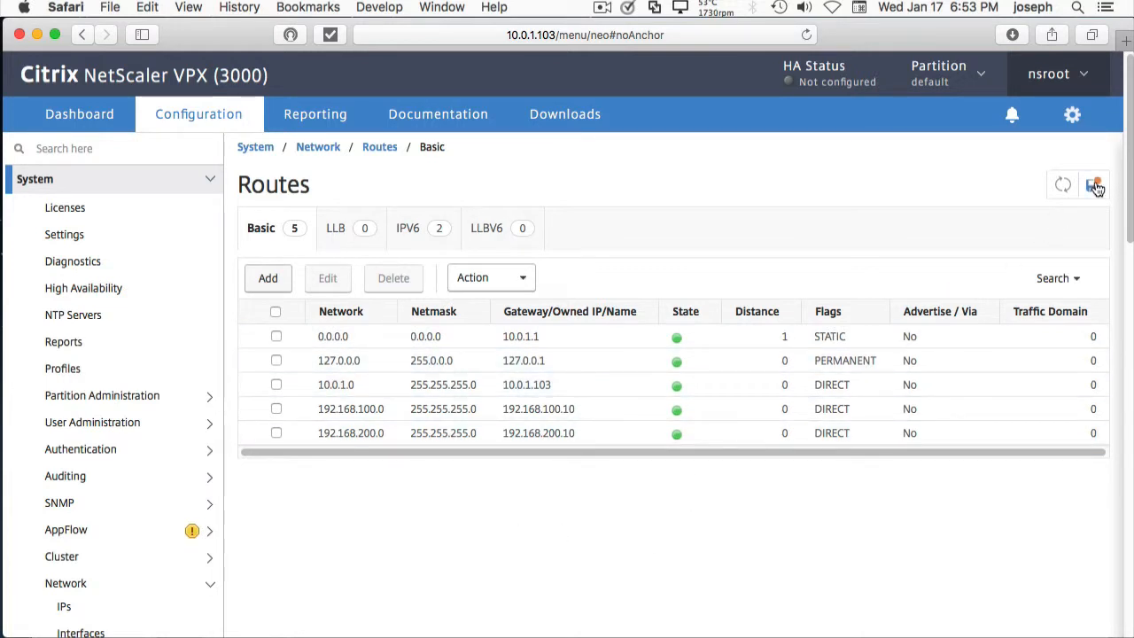
pyautogui.moveTo(408, 199)
pyautogui.write('1')
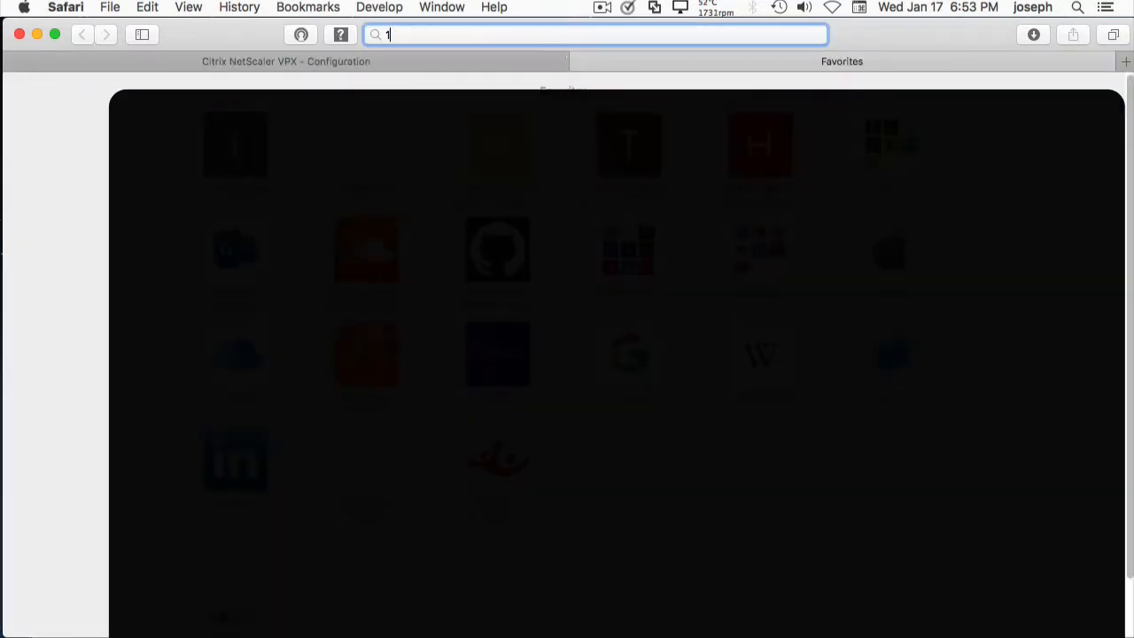
# Enter 10.0.1.110 in a new Safari tab's address bar
pyautogui.write('0.0.1.110')
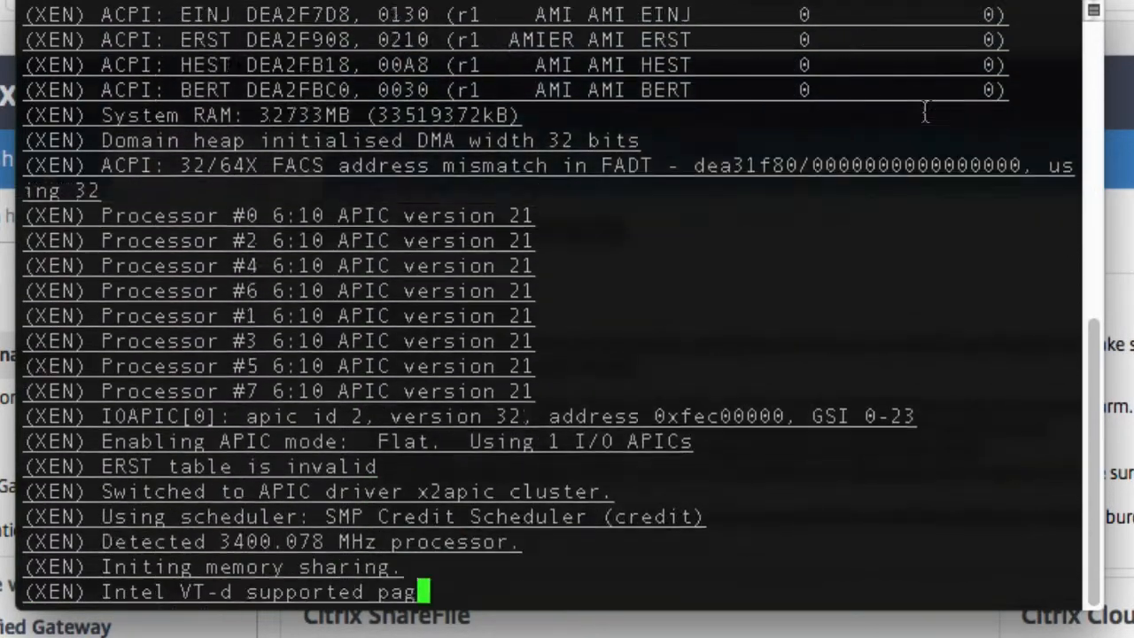
# Scroll through the XenServer serial boot output until services report OK
pyautogui.scroll(-3)
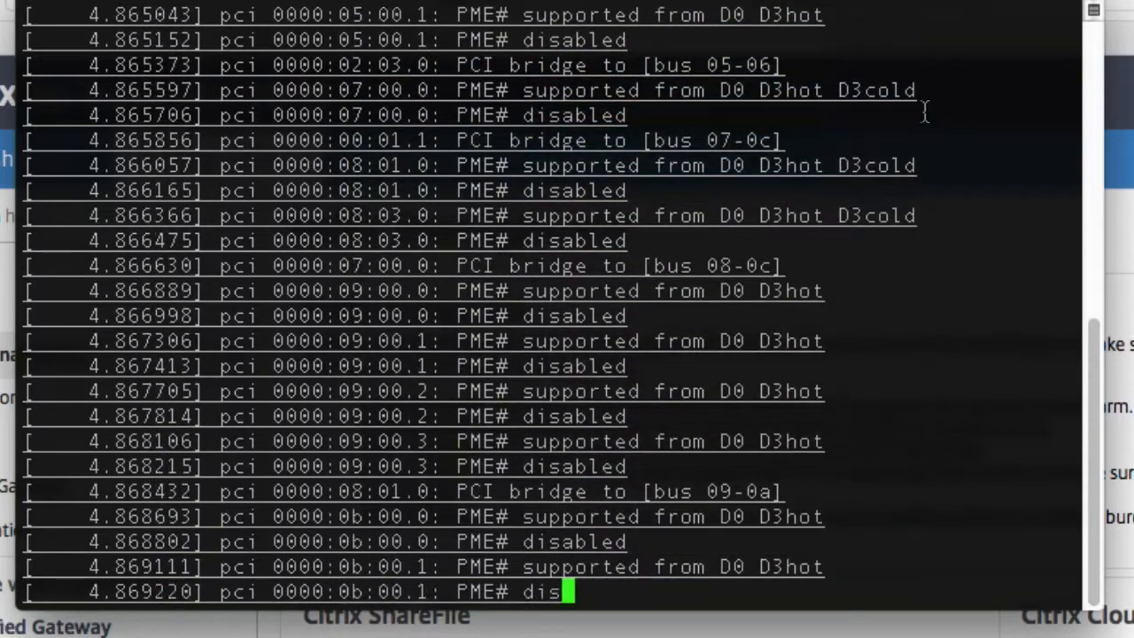
pyautogui.scroll(-3)
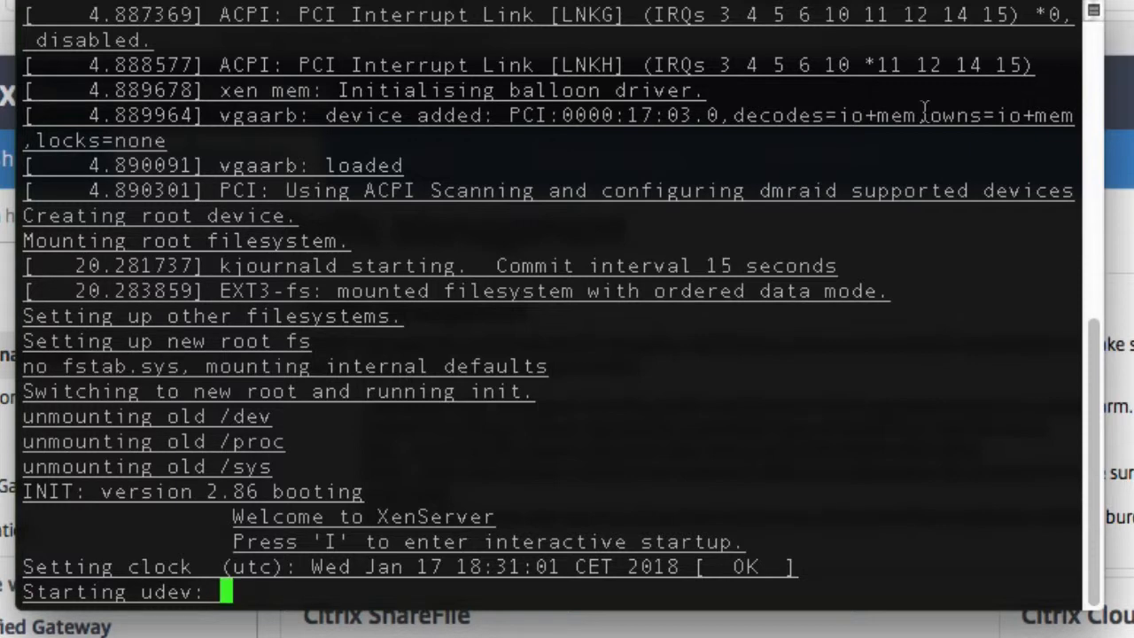
pyautogui.scroll(-3)
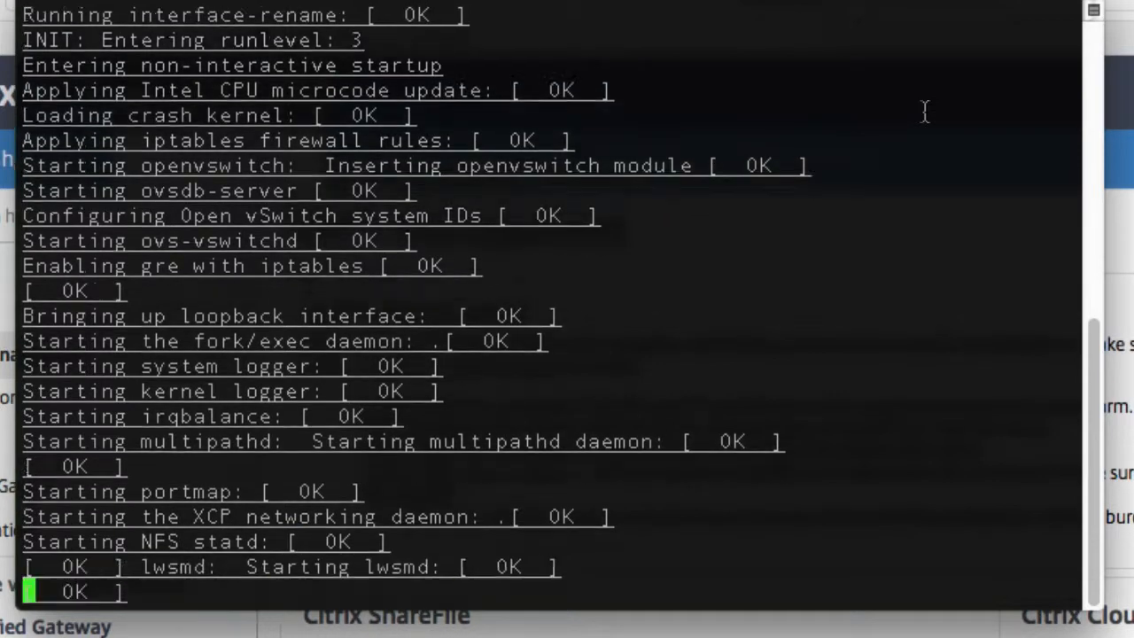
pyautogui.scroll(-3)
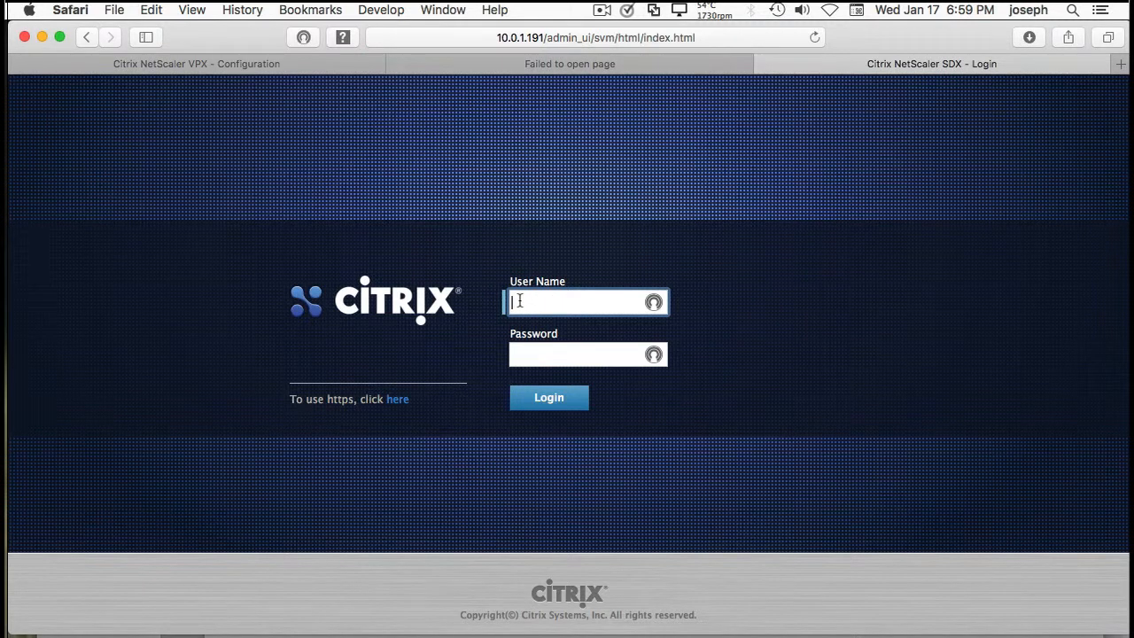
# Sign in to the SDX management GUI as nsroot without saving the password
pyautogui.write('nsroot')
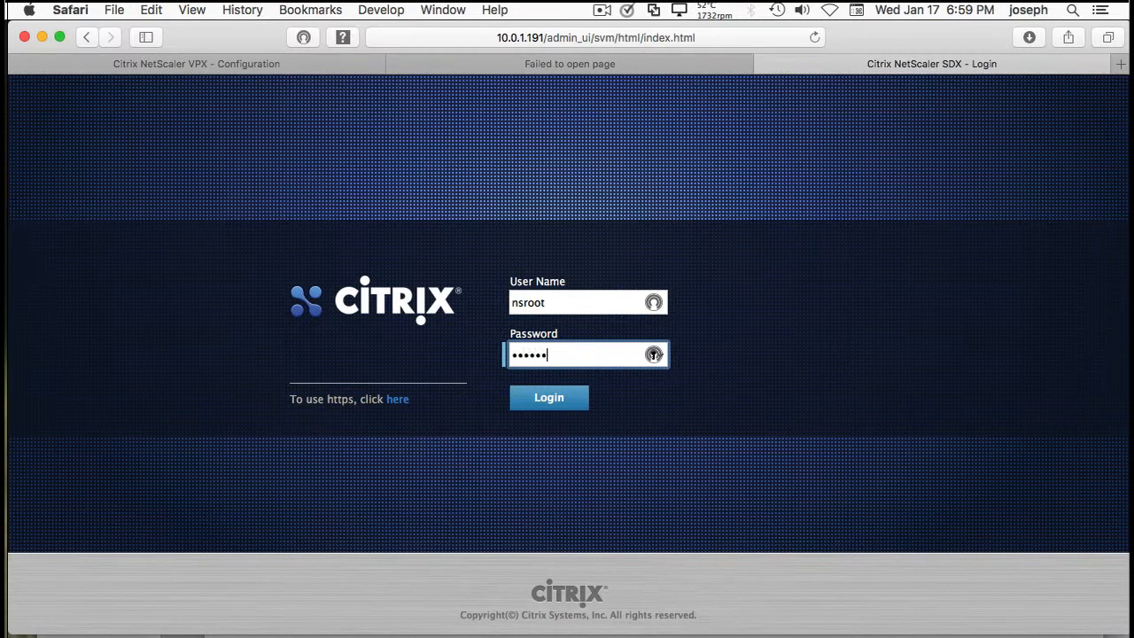
pyautogui.click(550, 397)
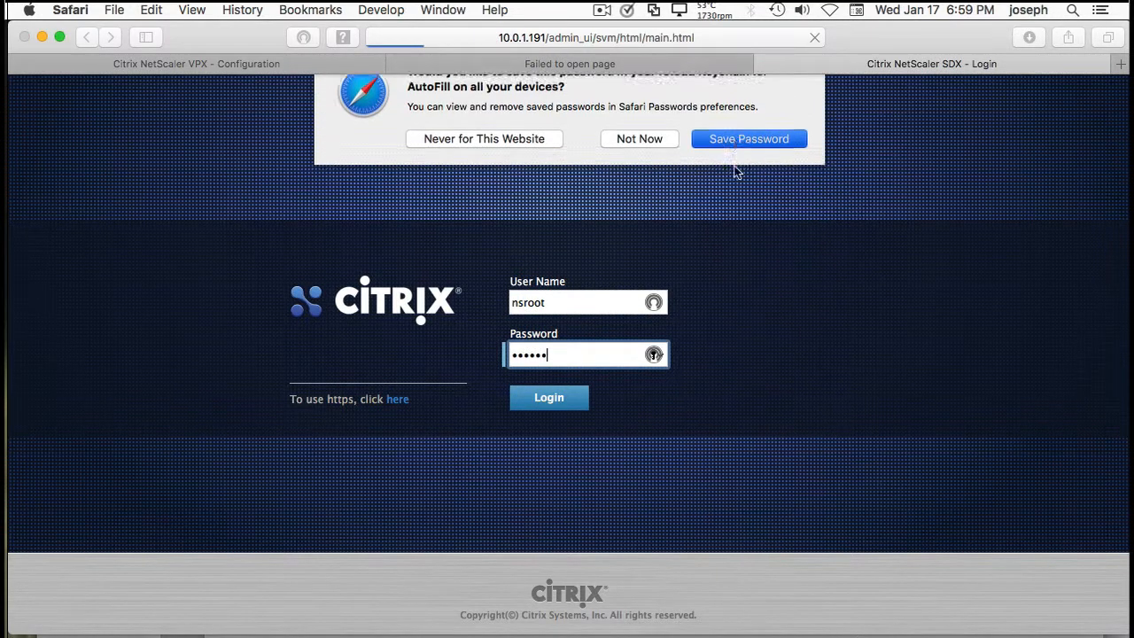
pyautogui.click(550, 397)
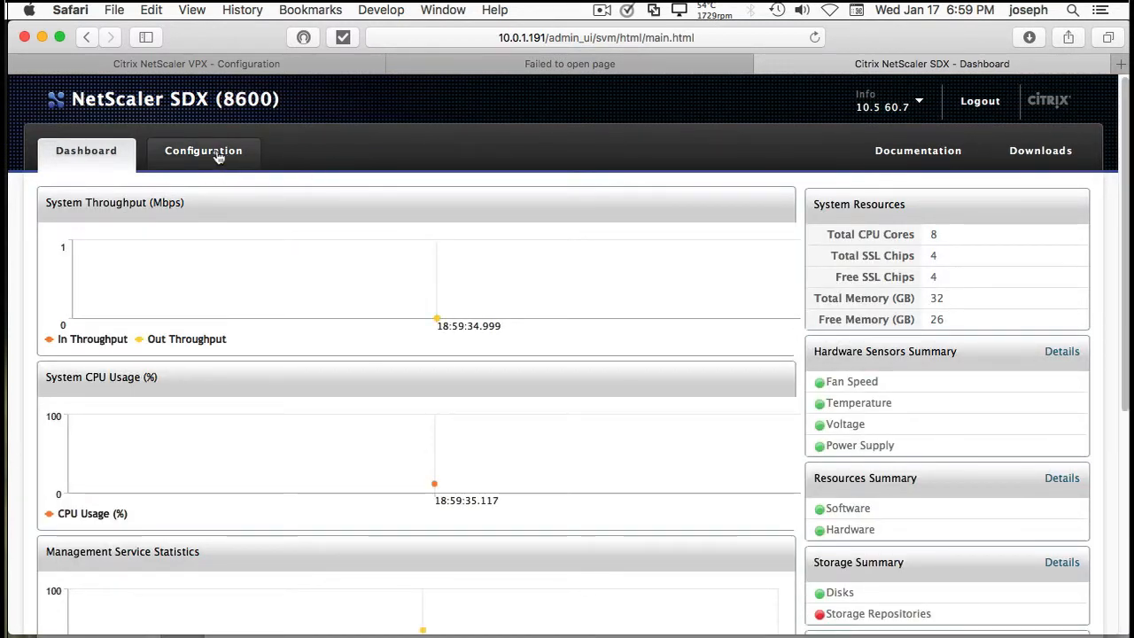
# Check the logged-in user, hostname and version, then view the Configuration overview
pyautogui.click(890, 99)
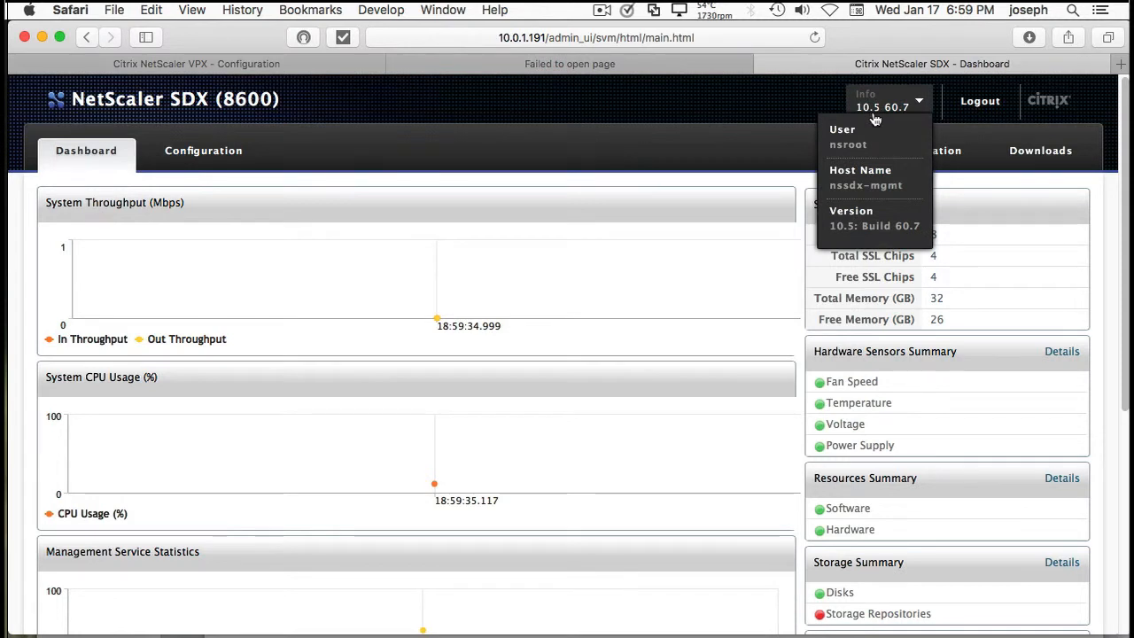
pyautogui.moveTo(872, 142)
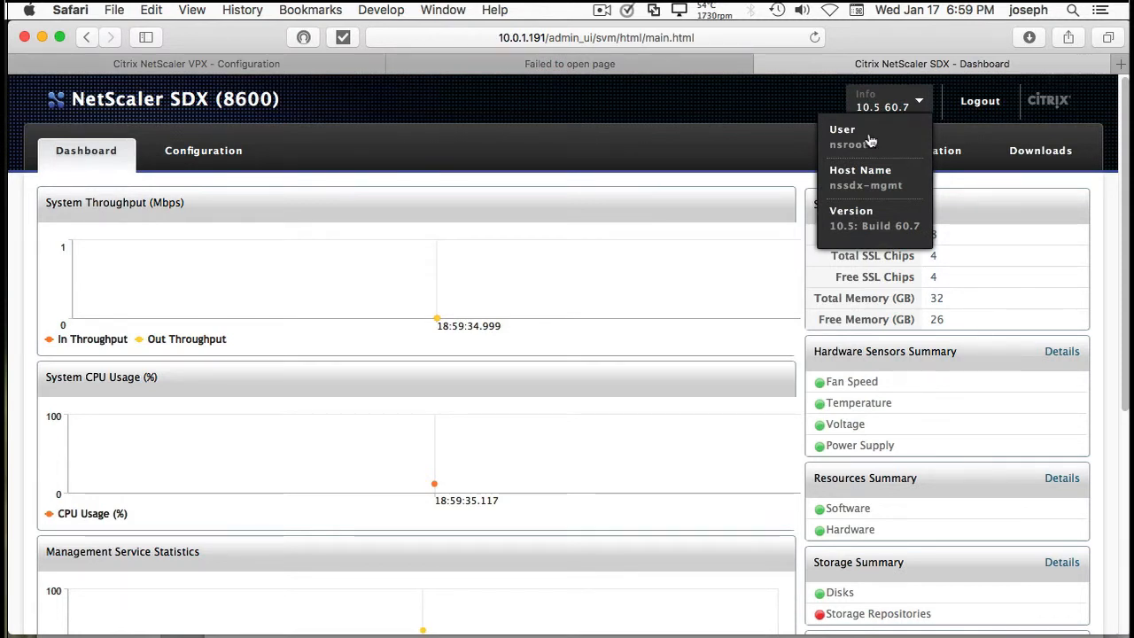
pyautogui.click(202, 149)
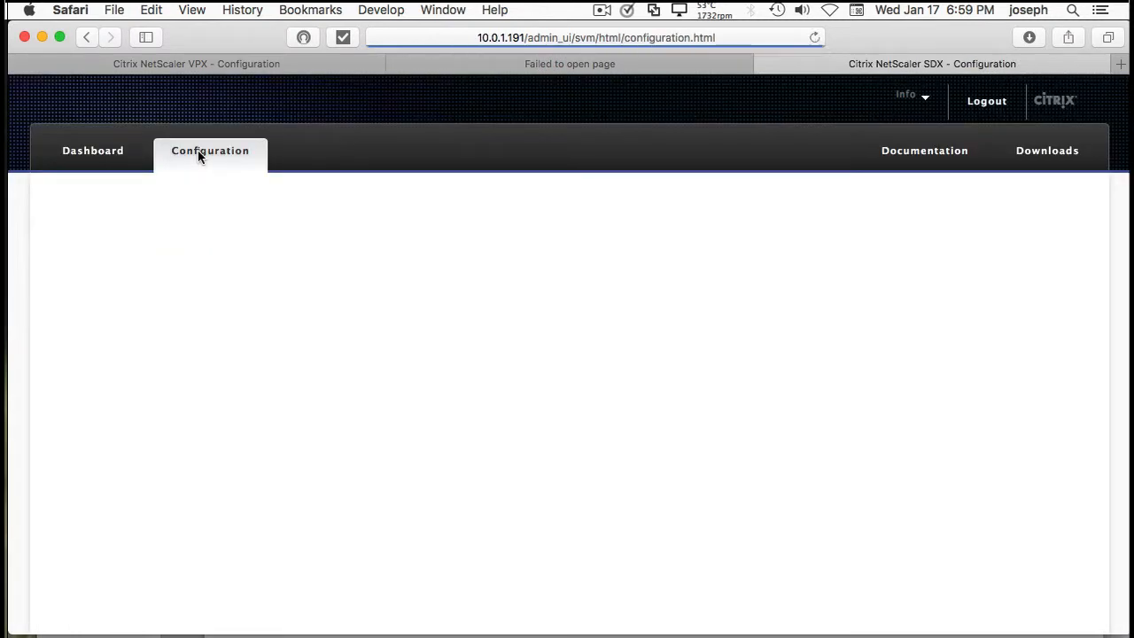
pyautogui.click(209, 149)
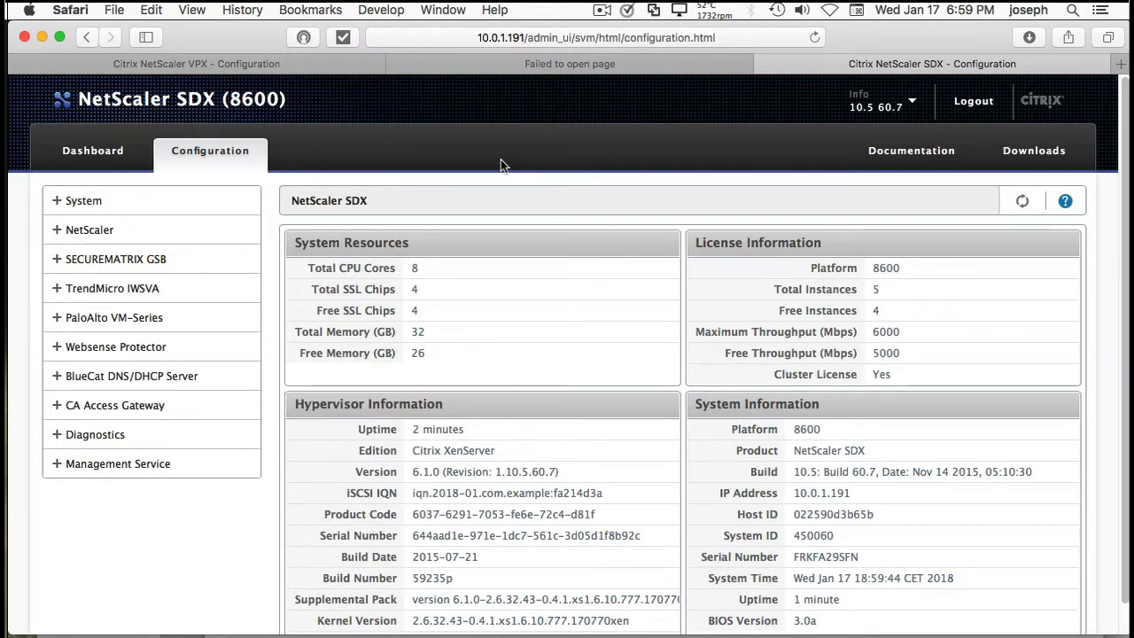
pyautogui.moveTo(434, 178)
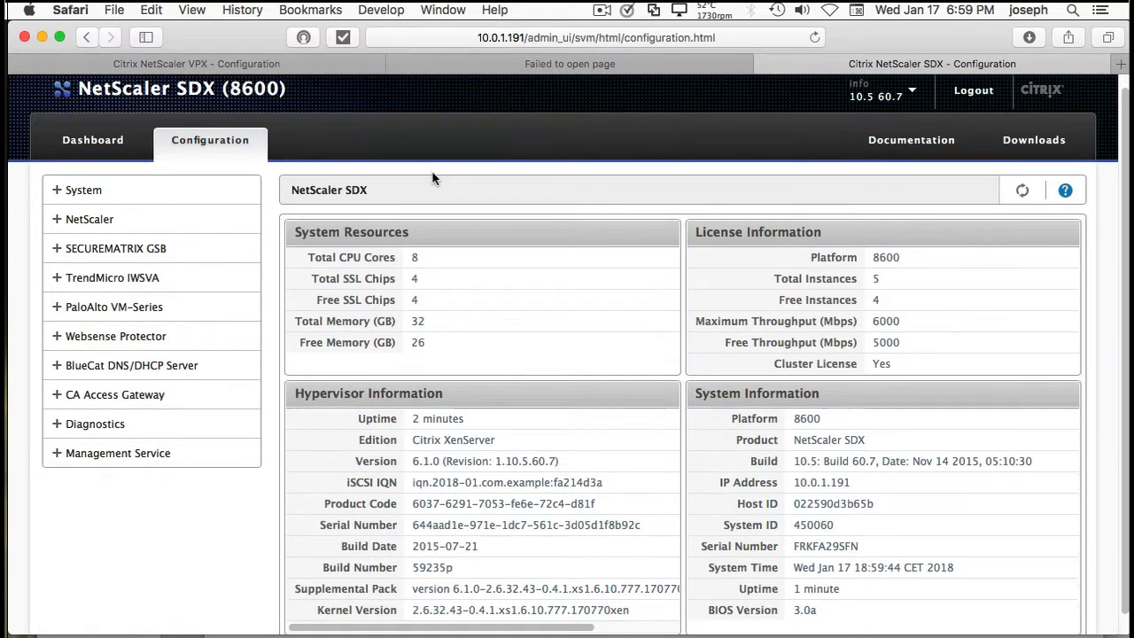
# Reach the appliance's Network Configuration form under System > Set Up Appliance
pyautogui.click(85, 189)
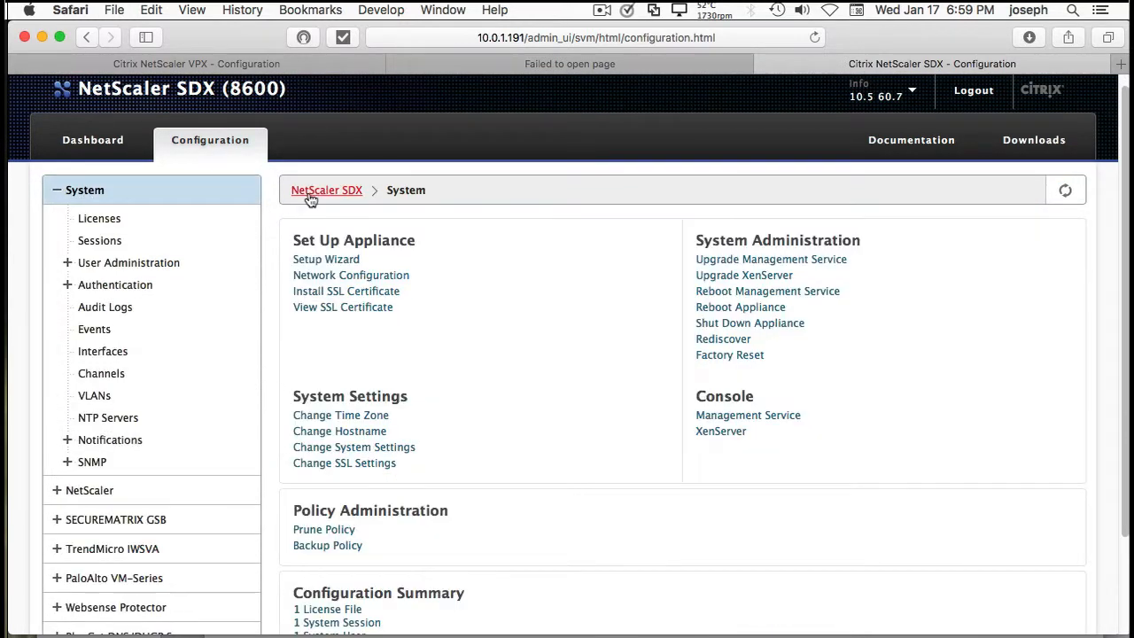
pyautogui.moveTo(351, 275)
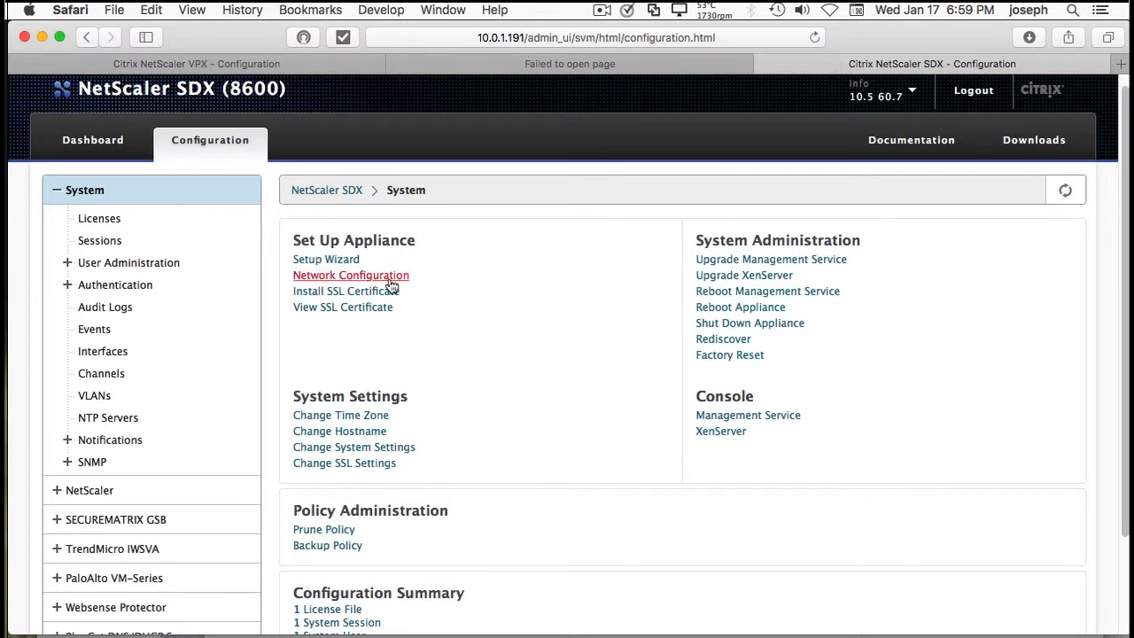
pyautogui.click(351, 275)
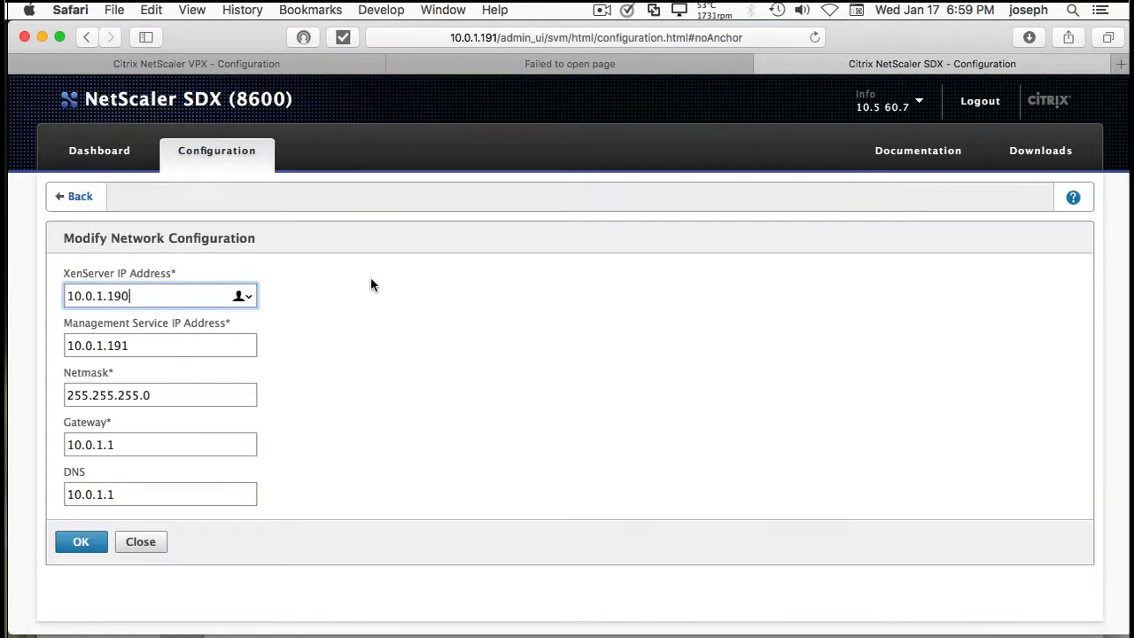
pyautogui.moveTo(146, 294)
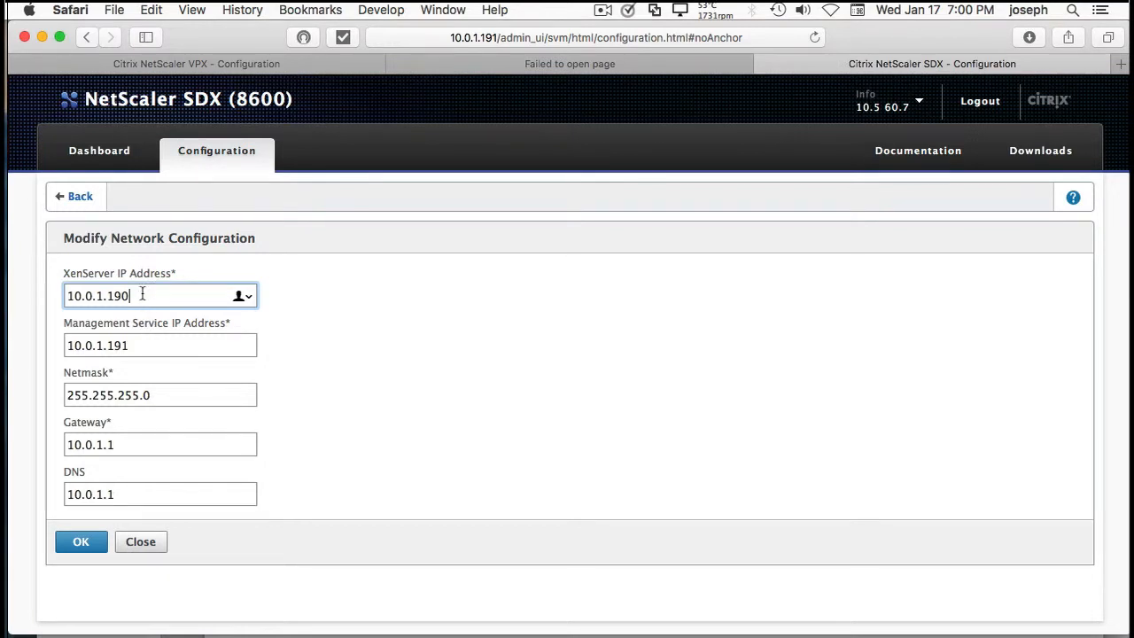
pyautogui.moveTo(132, 301)
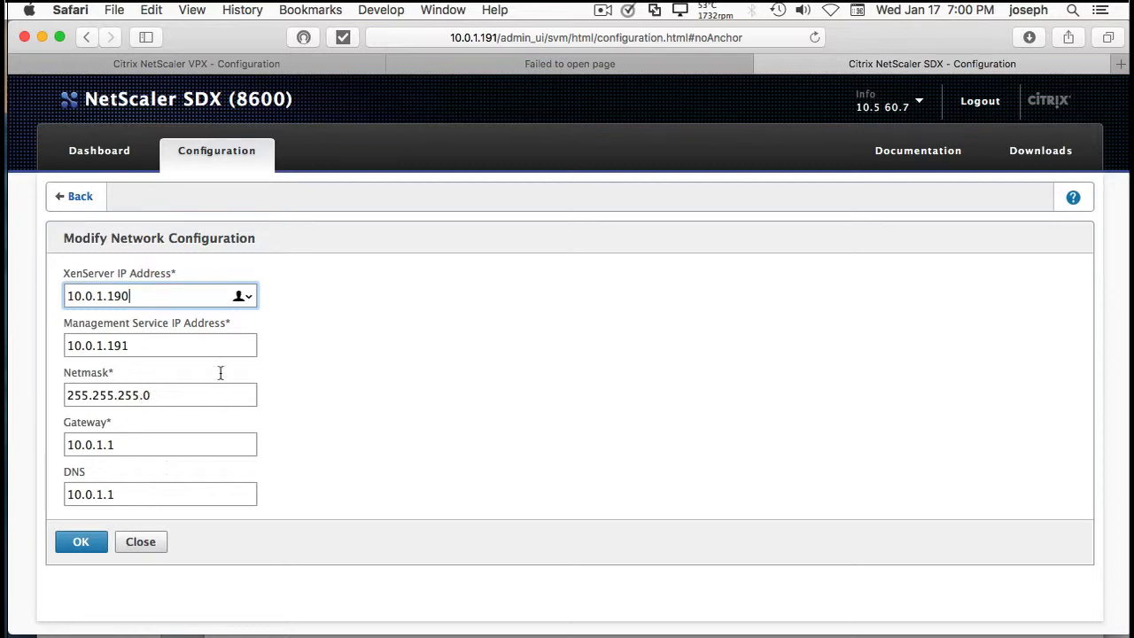
pyautogui.moveTo(198, 134)
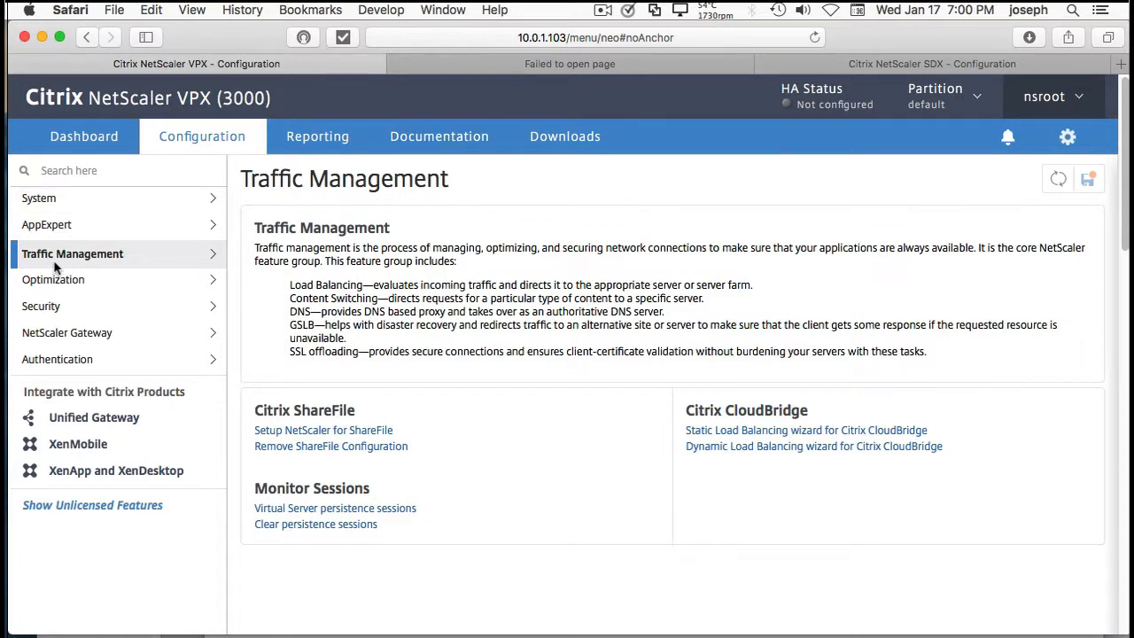
# Review VPX's load-balancing virtual servers, where vs_SDX_mgt at 10.0.1.110 is down, then return to SDX
pyautogui.click(71, 253)
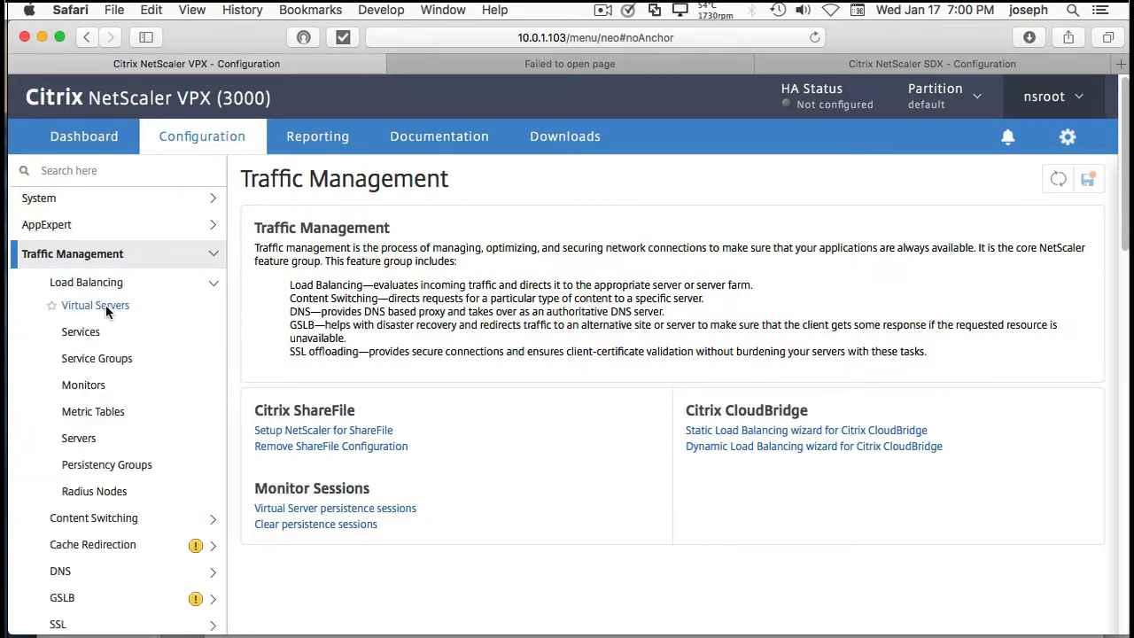
pyautogui.click(95, 305)
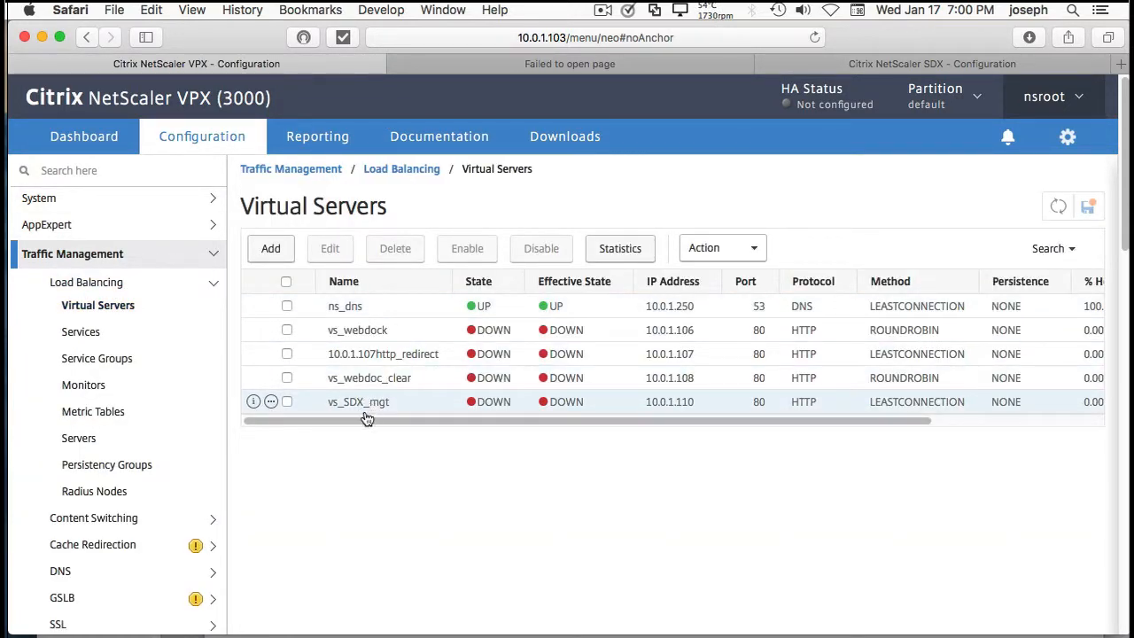
pyautogui.click(932, 64)
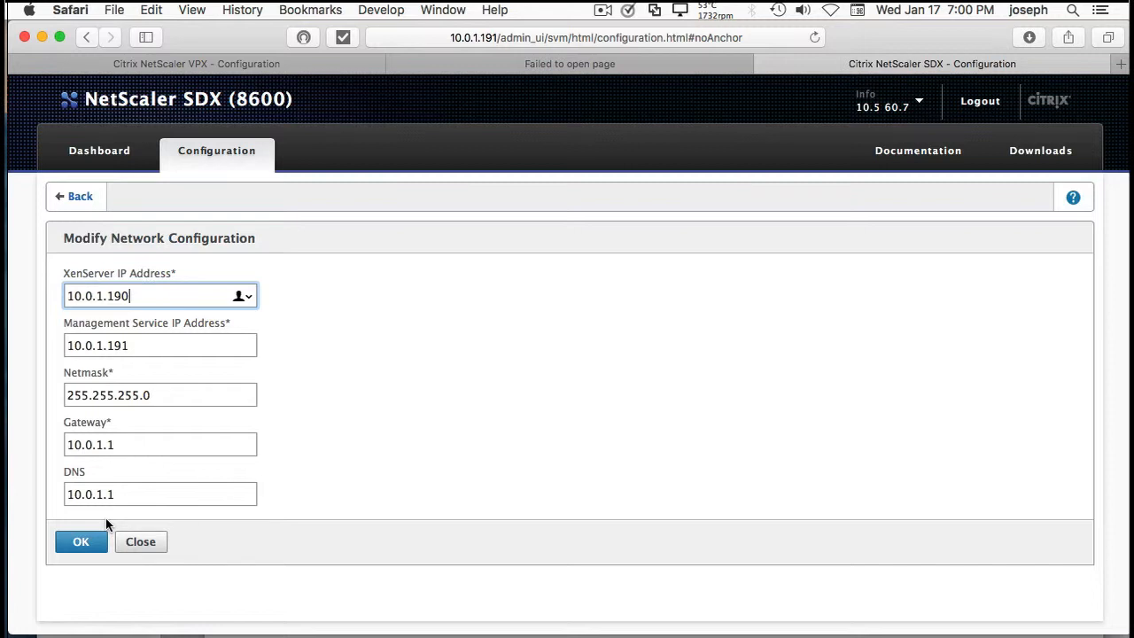
pyautogui.click(82, 543)
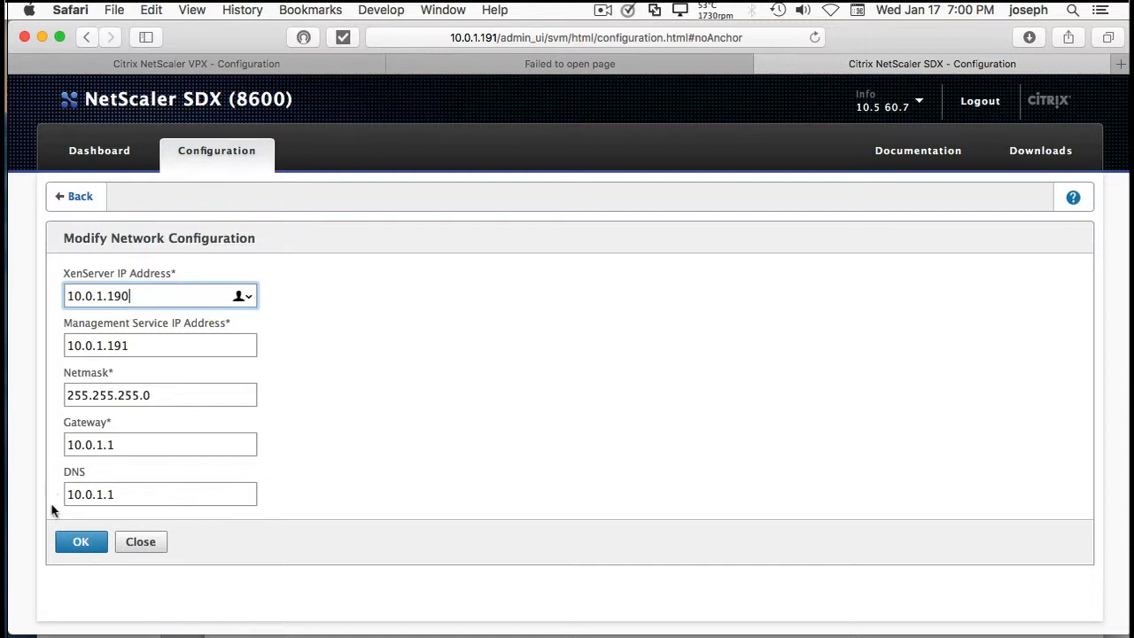
pyautogui.moveTo(759, 50)
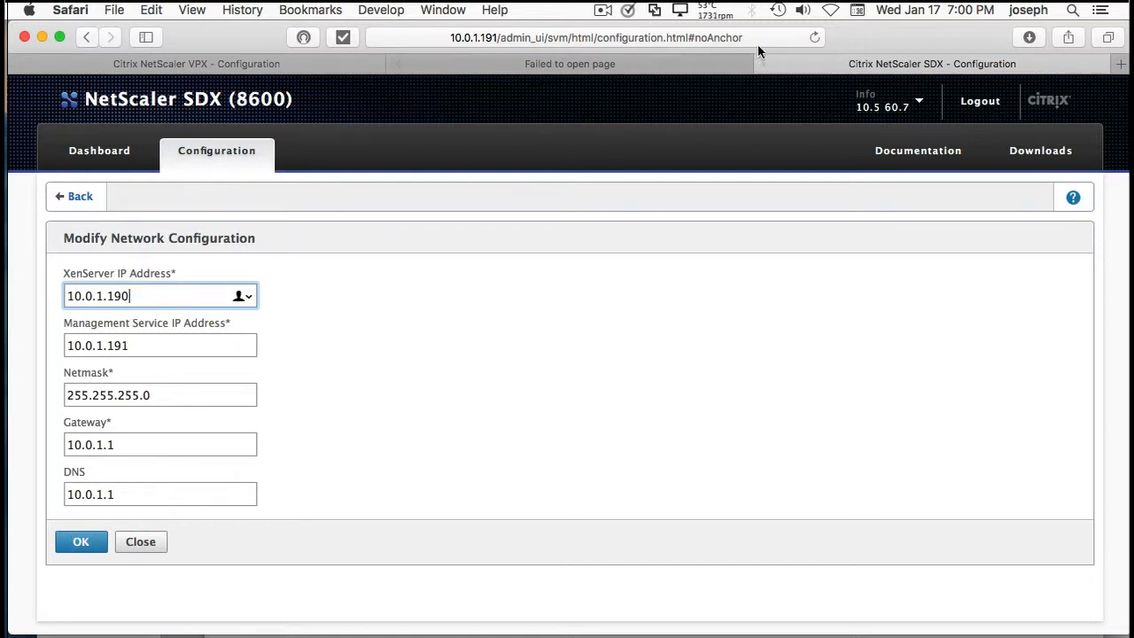
pyautogui.moveTo(457, 163)
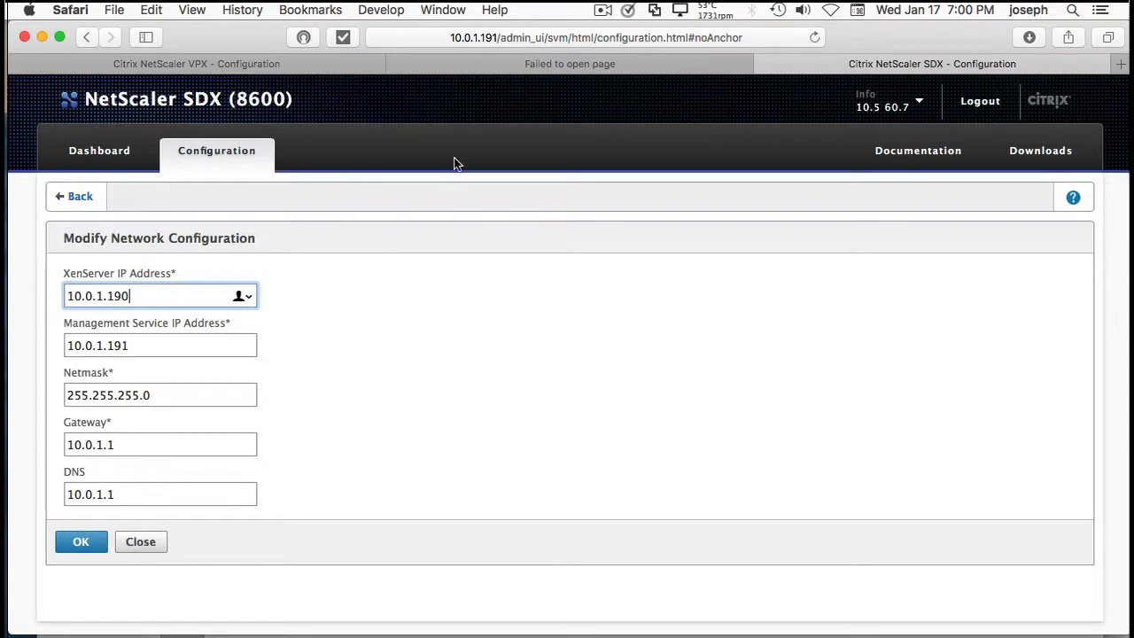
pyautogui.moveTo(257, 39)
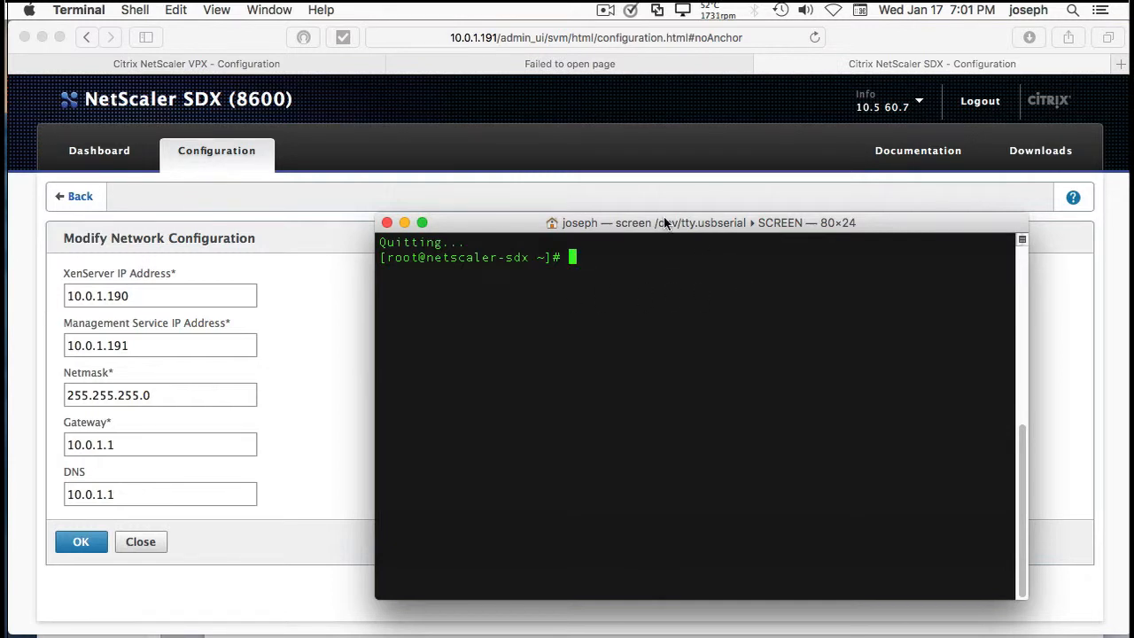
pyautogui.moveTo(664, 134)
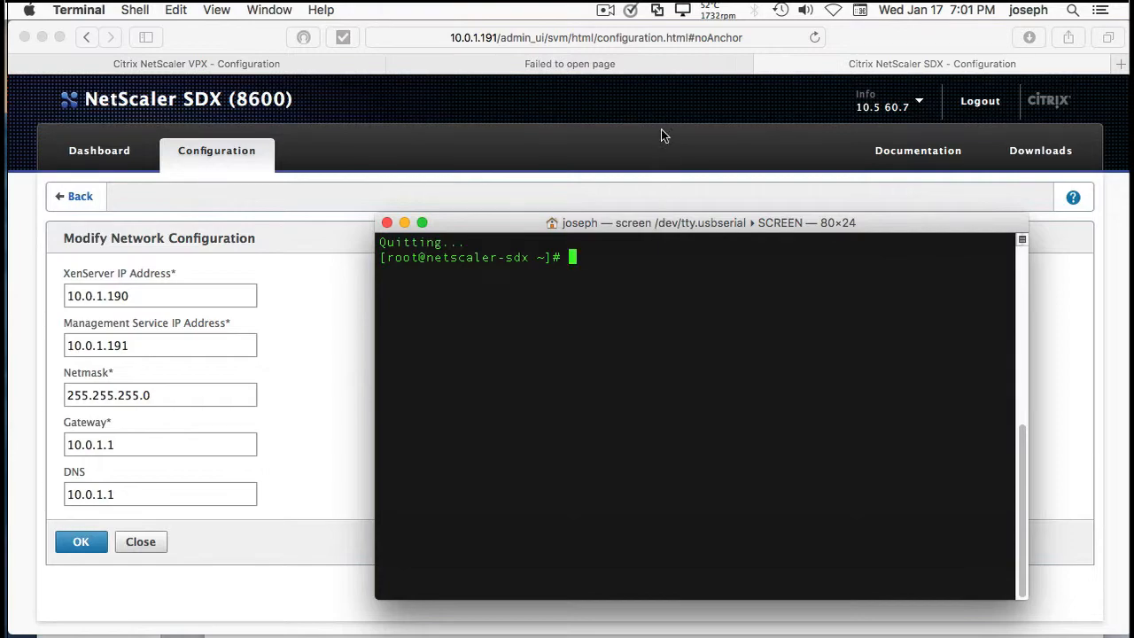